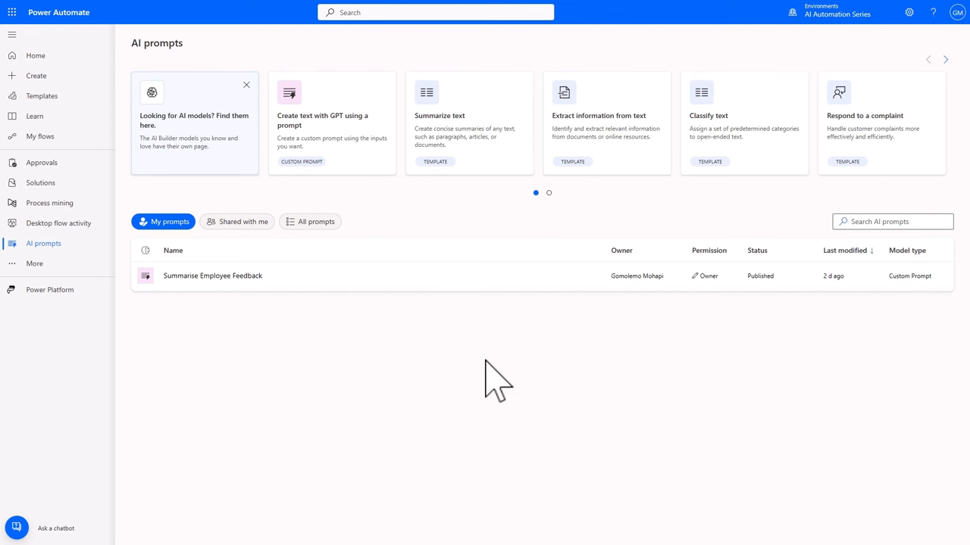
mouse_move(429, 390)
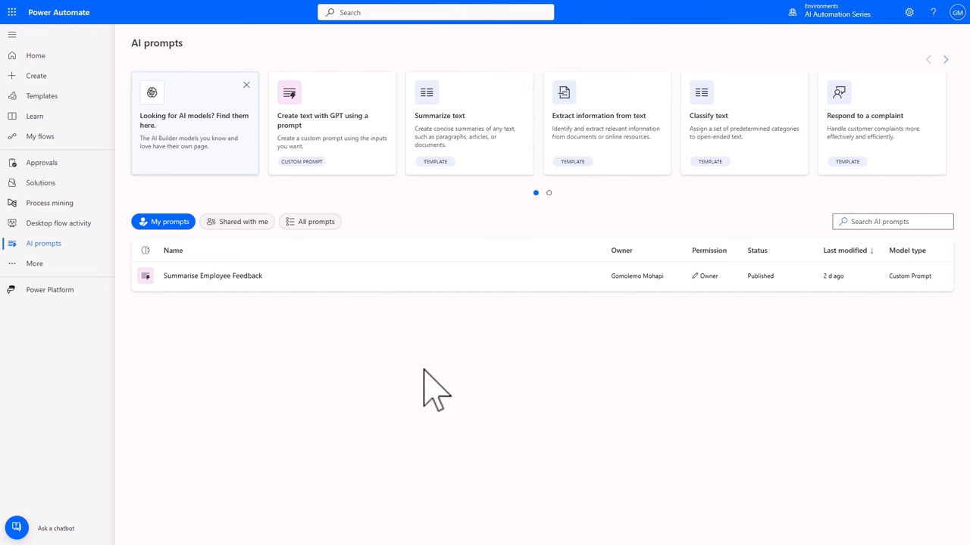
mouse_move(258, 279)
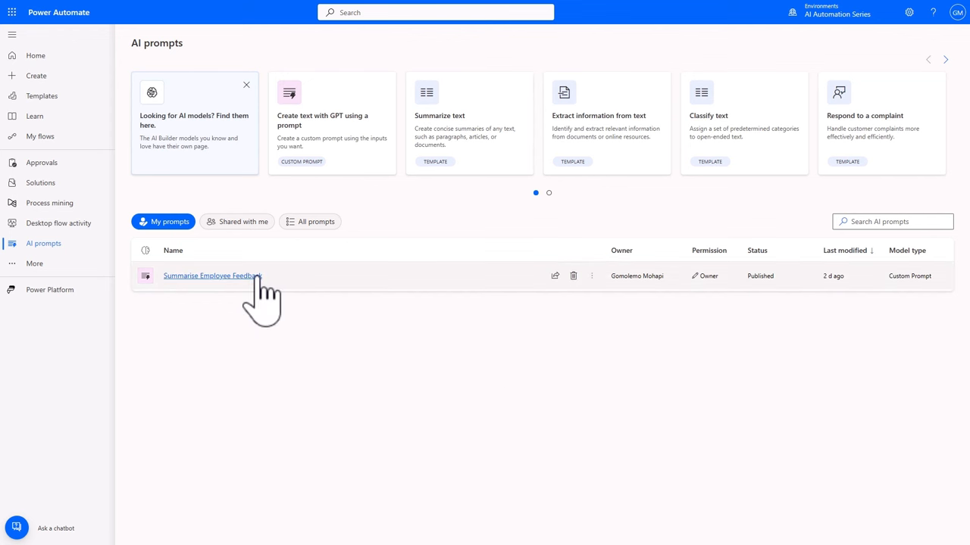
Run the Summarise Employee Feedback prompt against sample values with the name 'Gomolemo'
click(212, 276)
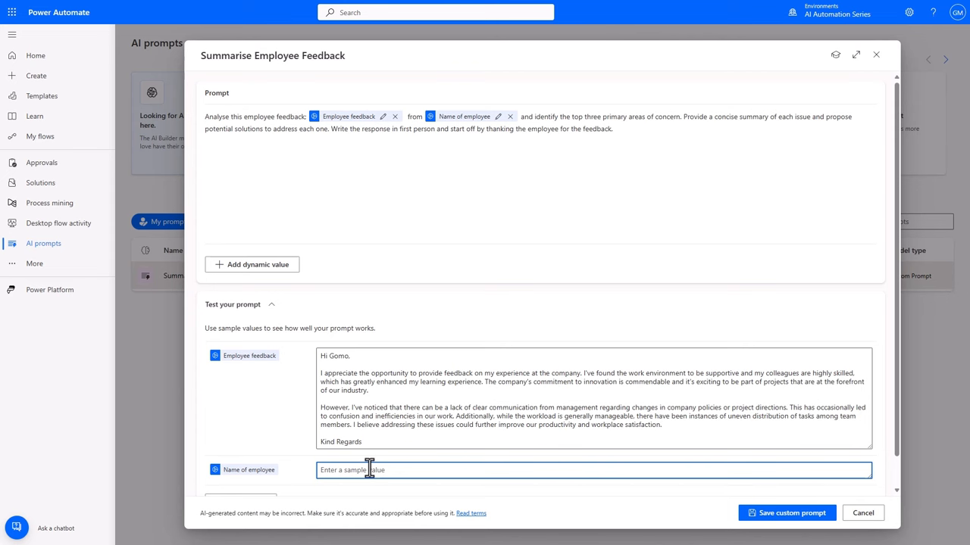
text(Gomolemo)
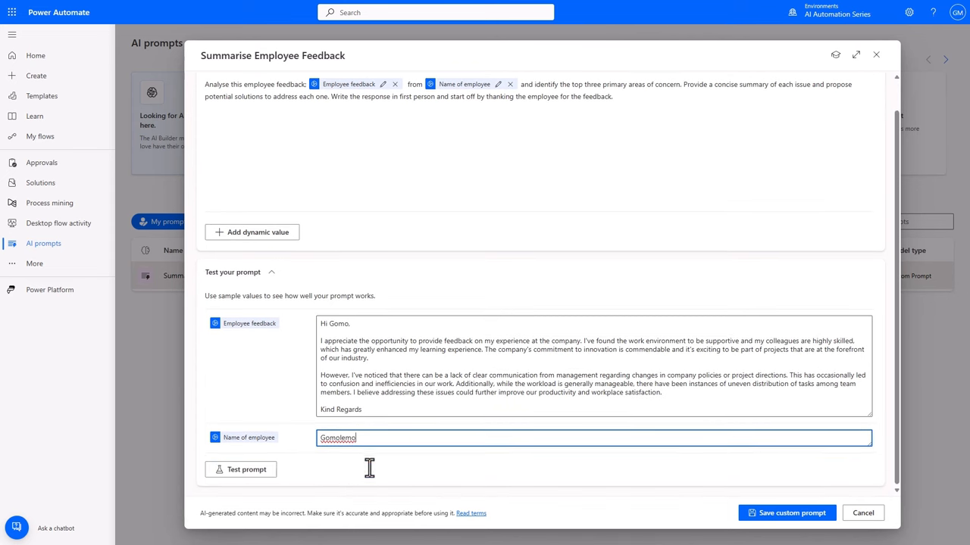
click(240, 469)
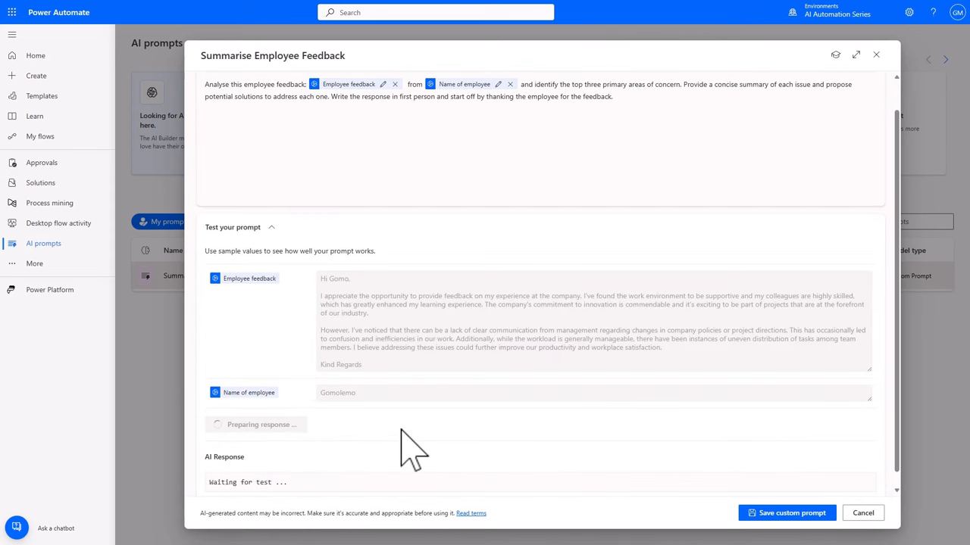
scroll(down, 3)
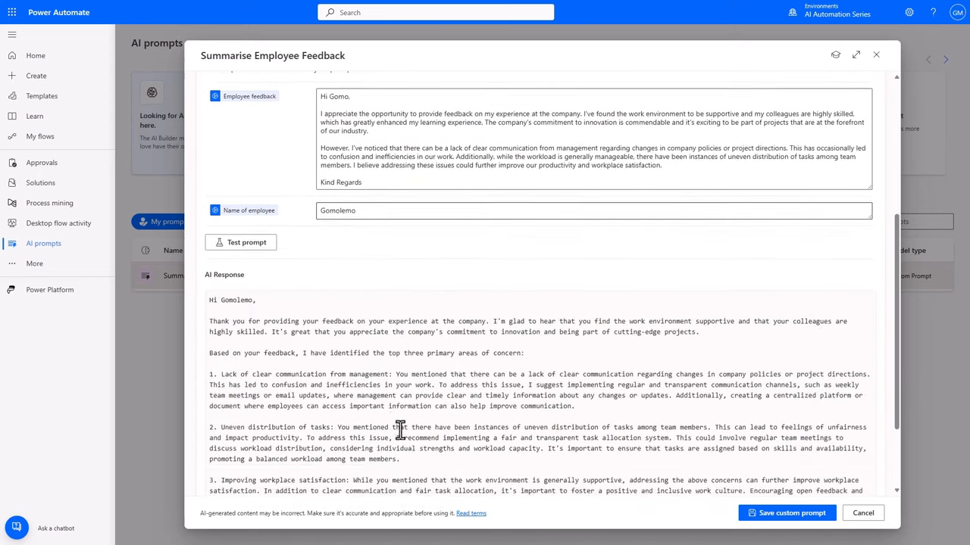
scroll(down, 3)
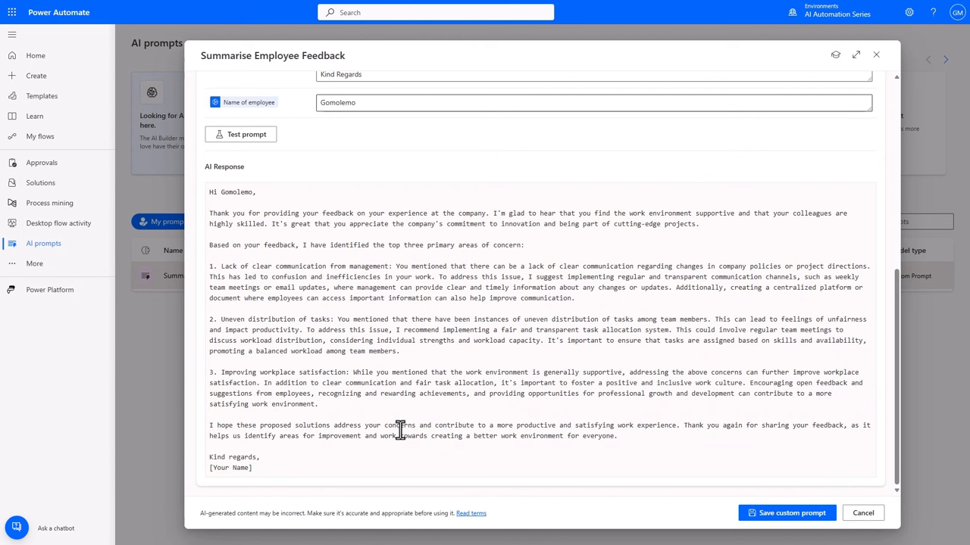
mouse_move(752, 110)
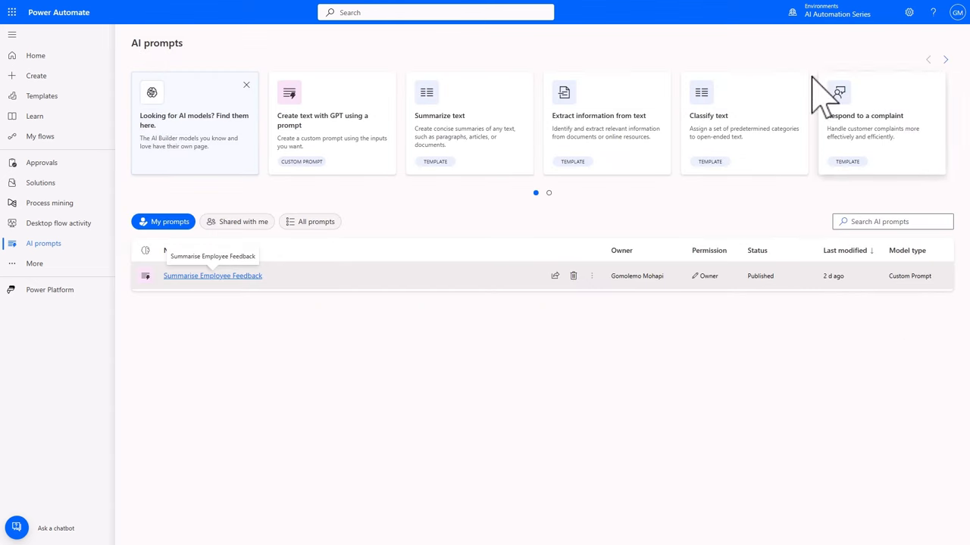
Create an automated cloud flow triggered by When a new email arrives (V3)
click(36, 75)
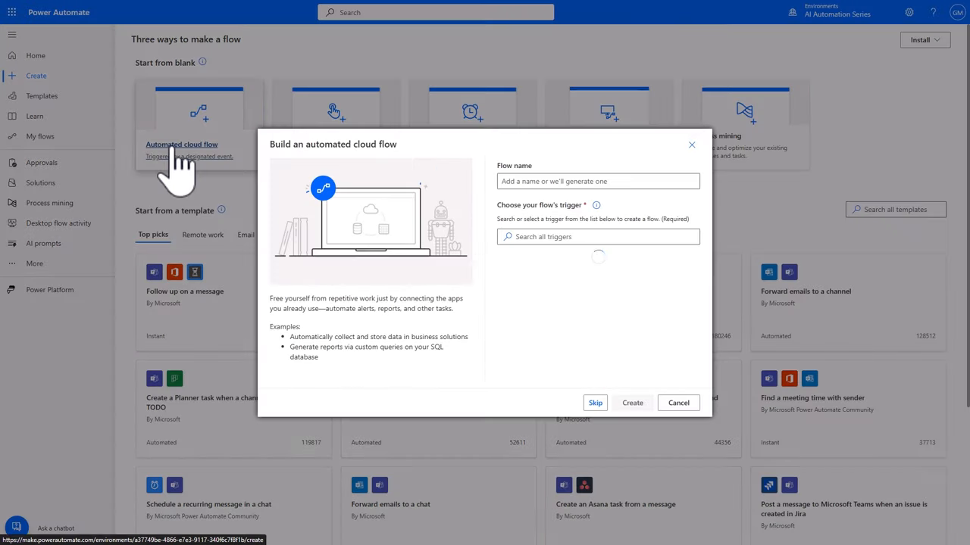
click(597, 236)
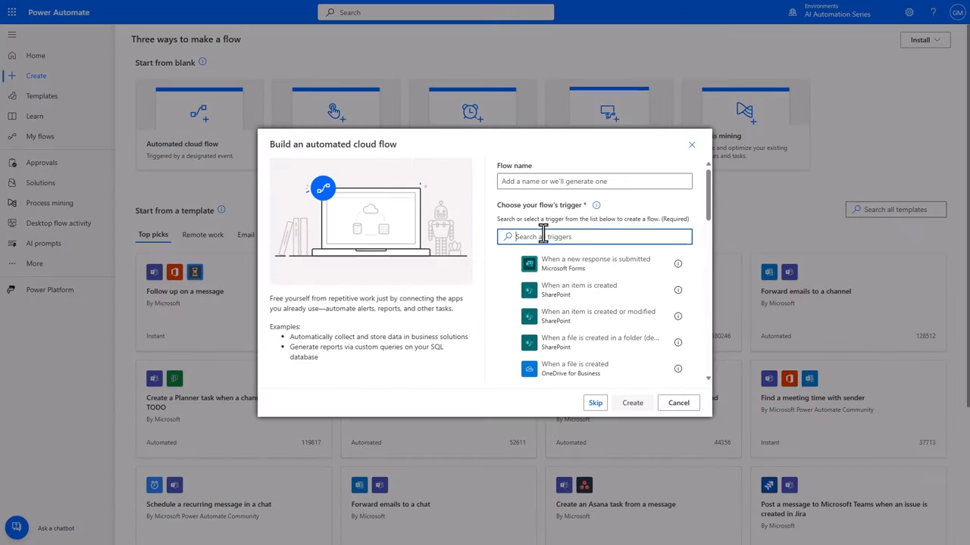
text(new email)
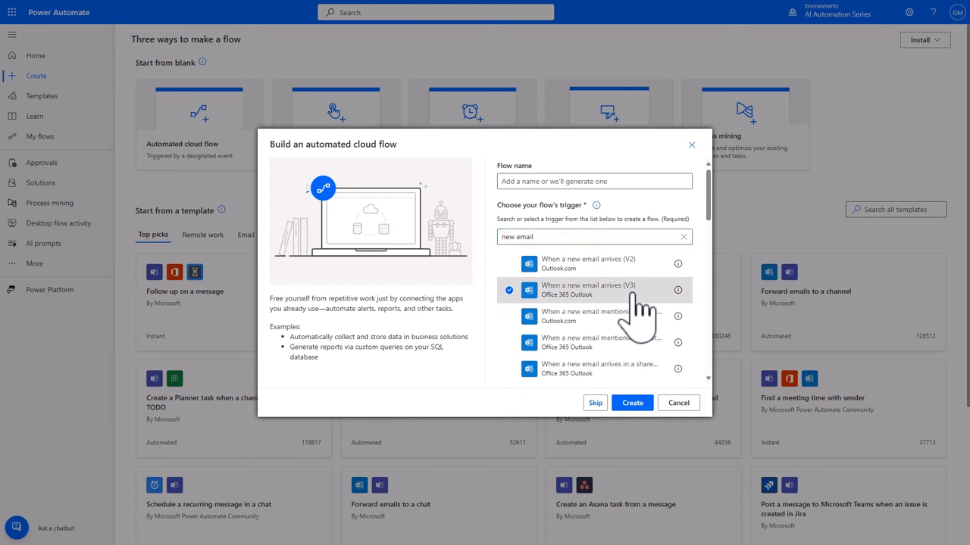
click(632, 403)
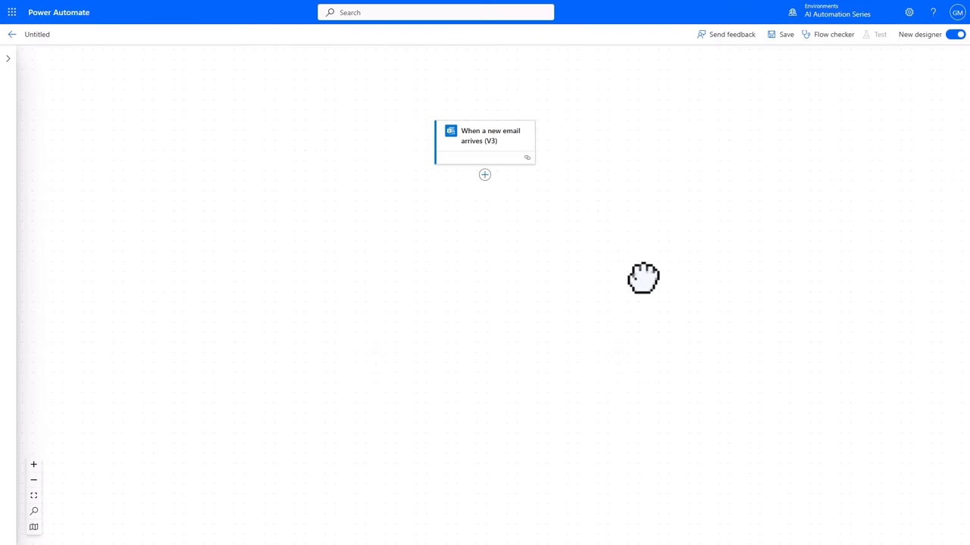
Limit the trigger to Inbox emails whose subject contains 'Employee Feedback'
click(484, 140)
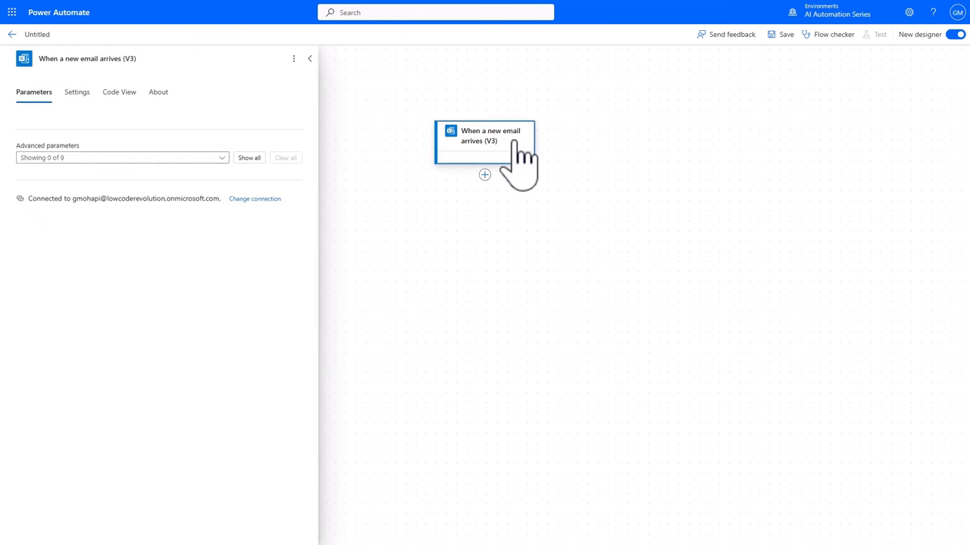
mouse_move(318, 212)
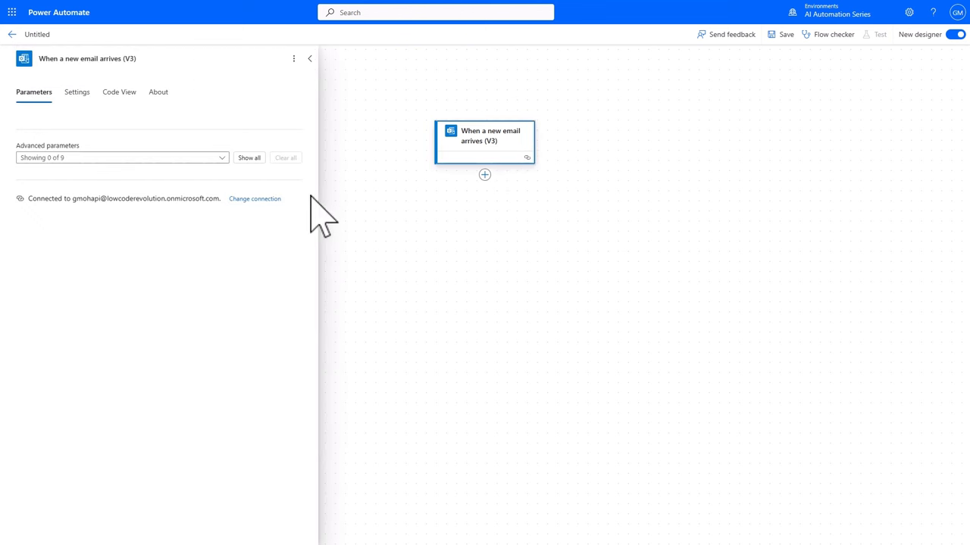
mouse_move(221, 158)
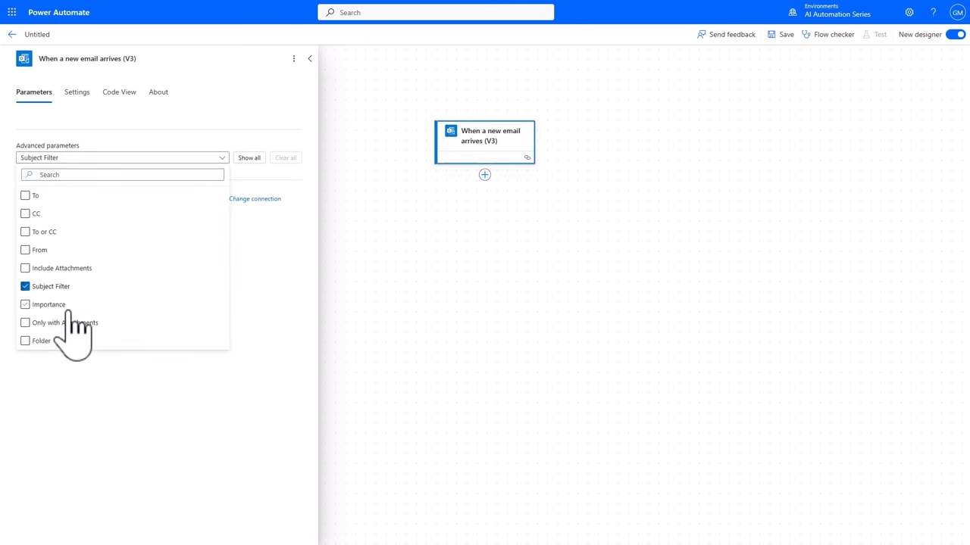
click(23, 341)
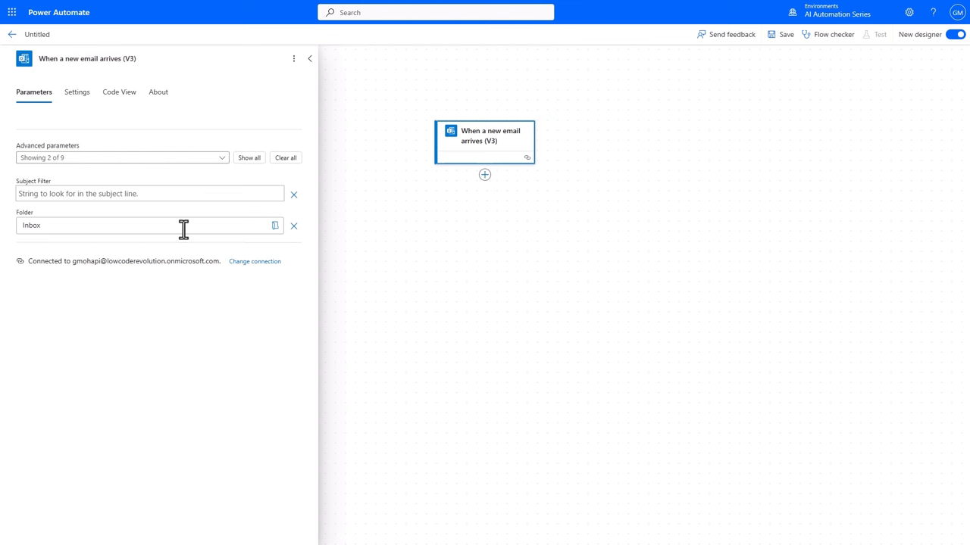
mouse_move(181, 228)
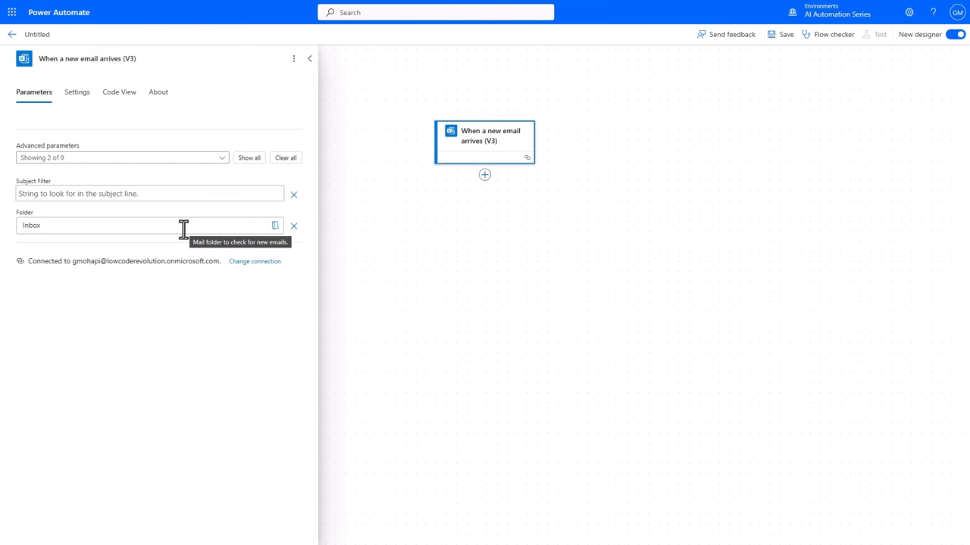
click(150, 193)
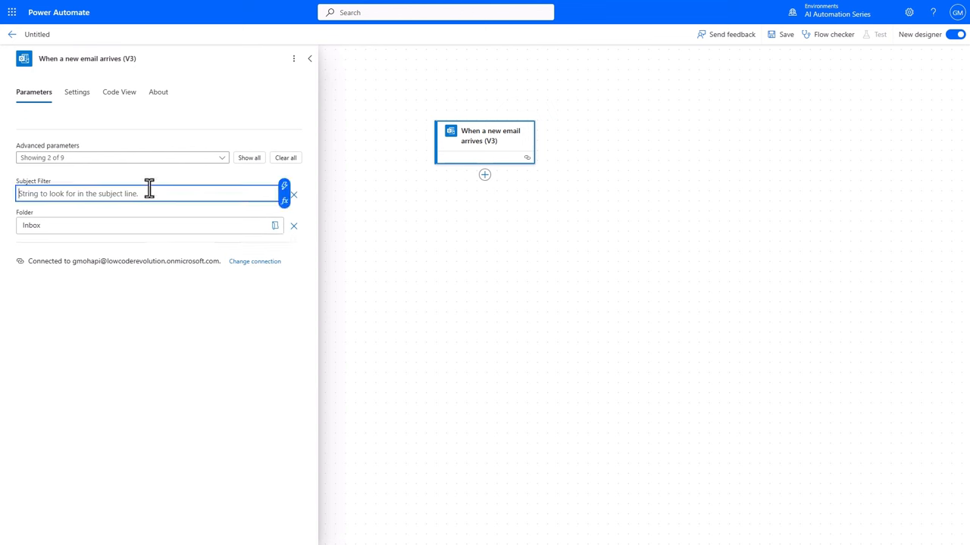
text(Employee Feedback)
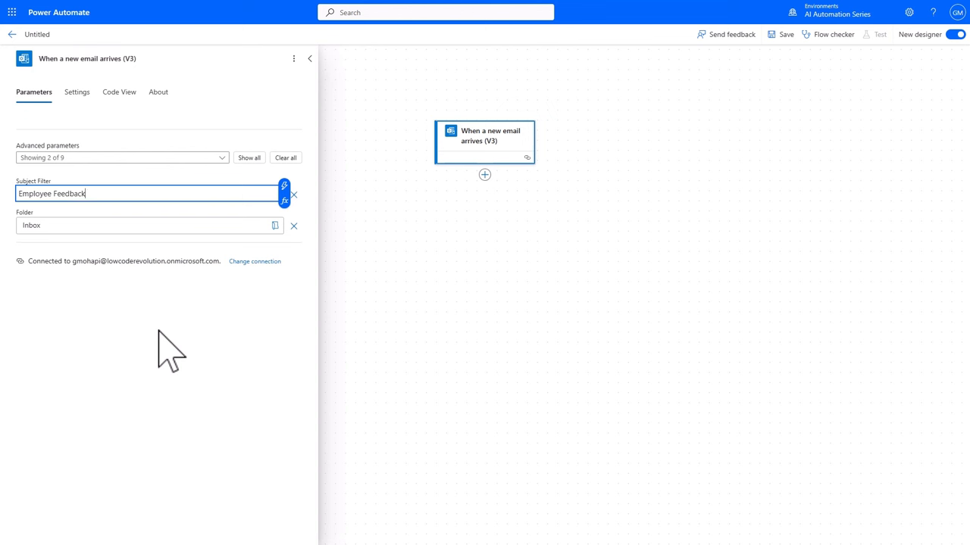
mouse_move(197, 167)
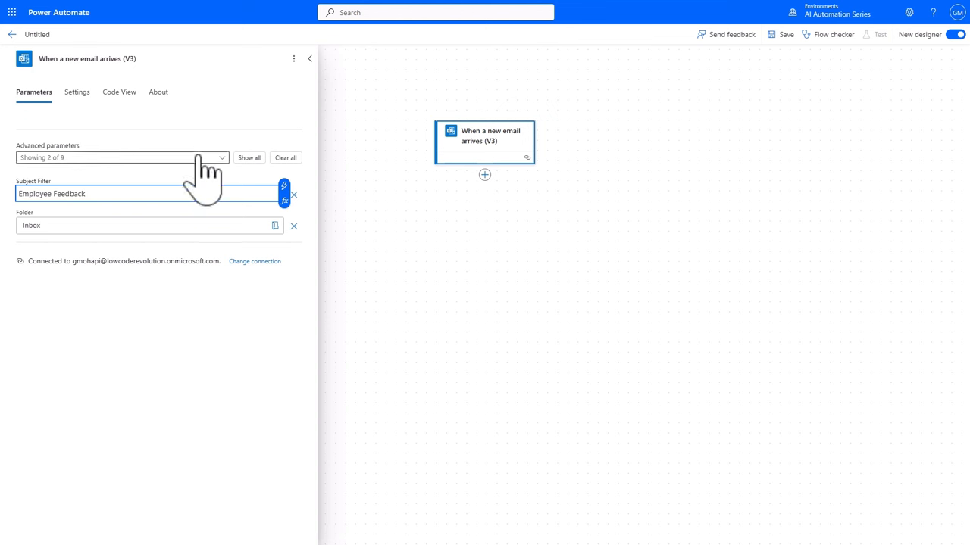
mouse_move(114, 337)
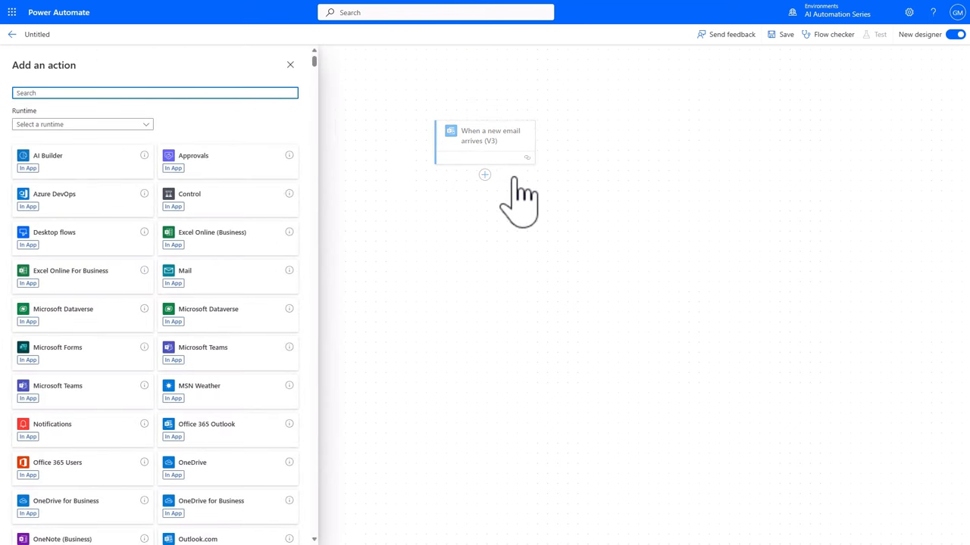
Add an Html to text action converting the email's Body to plain text
text(html)
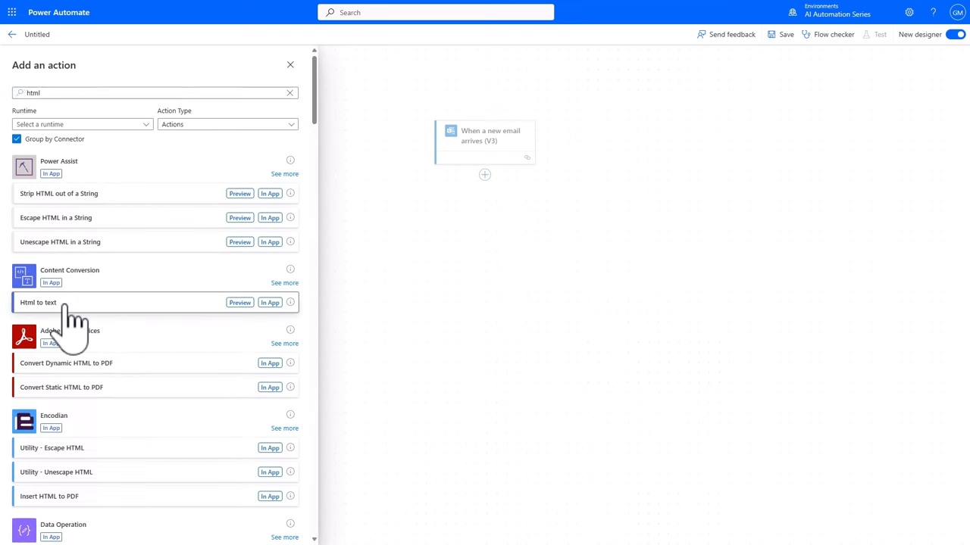
click(40, 303)
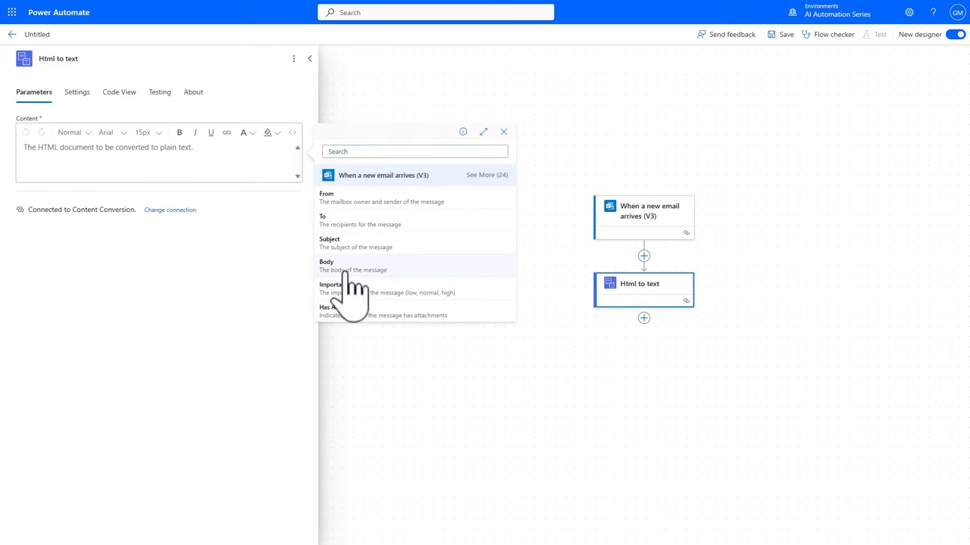
click(326, 266)
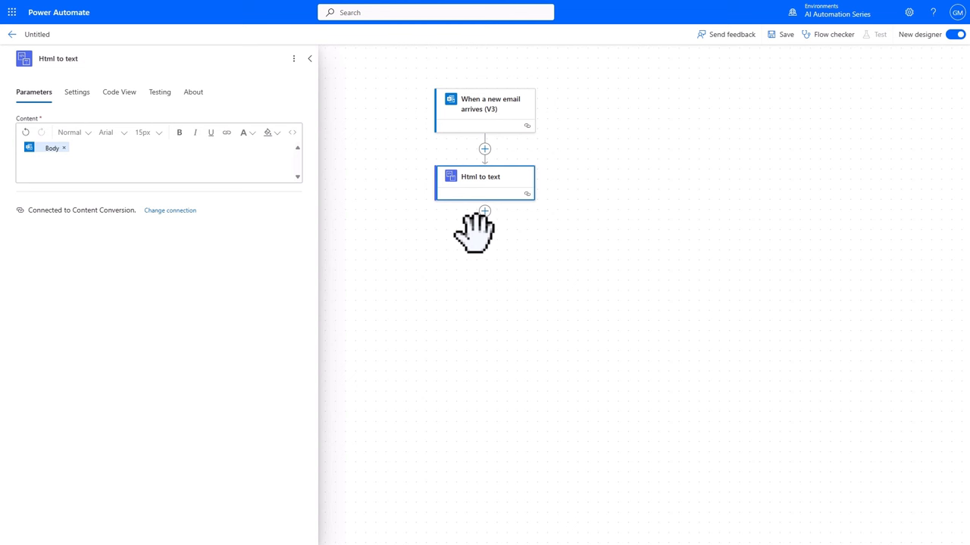
mouse_move(484, 211)
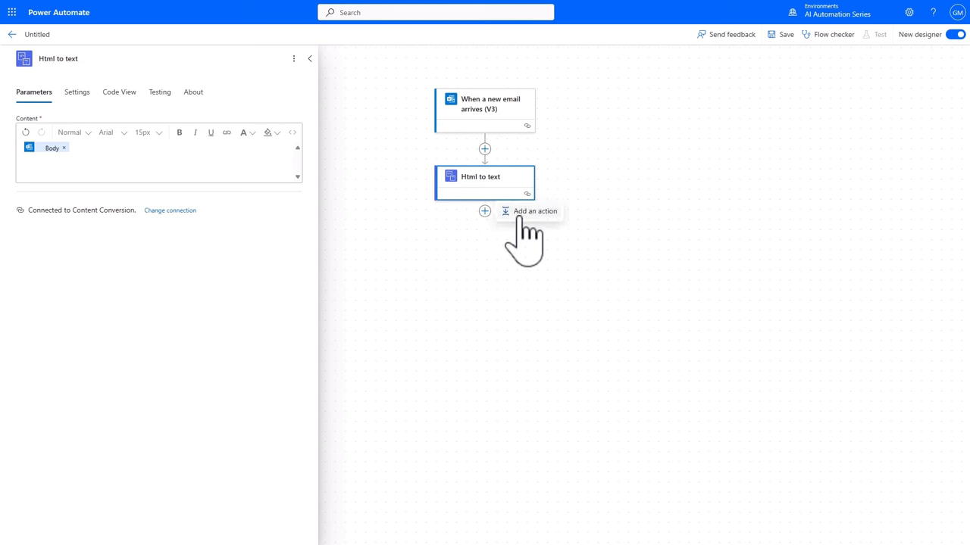
Add Office 365 Users' Get user profile (V2) with User (UPN) set to the email's From
click(534, 211)
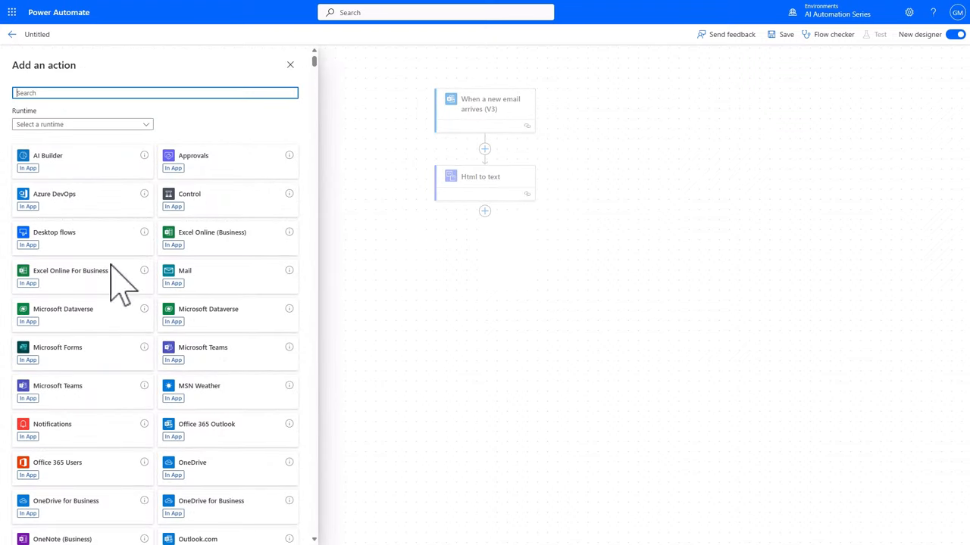
click(57, 463)
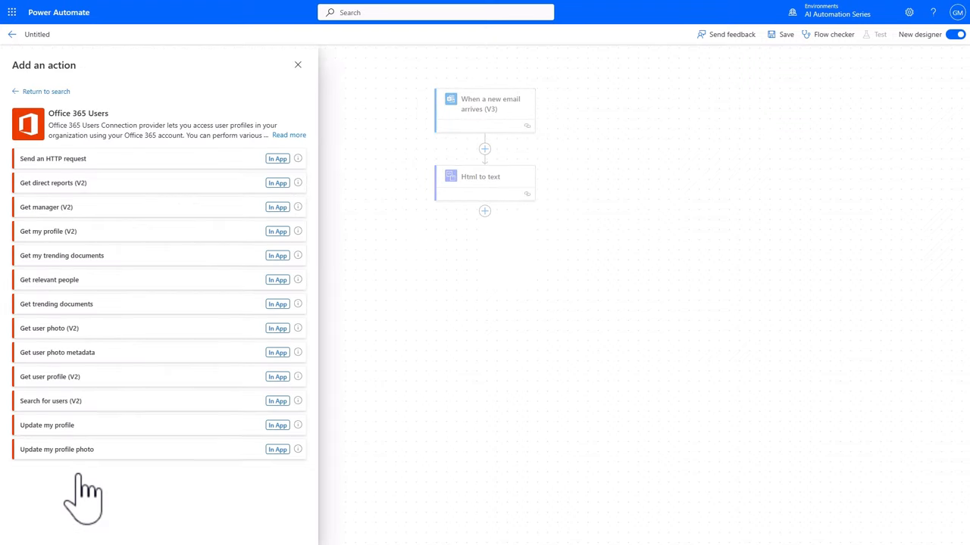
mouse_move(84, 431)
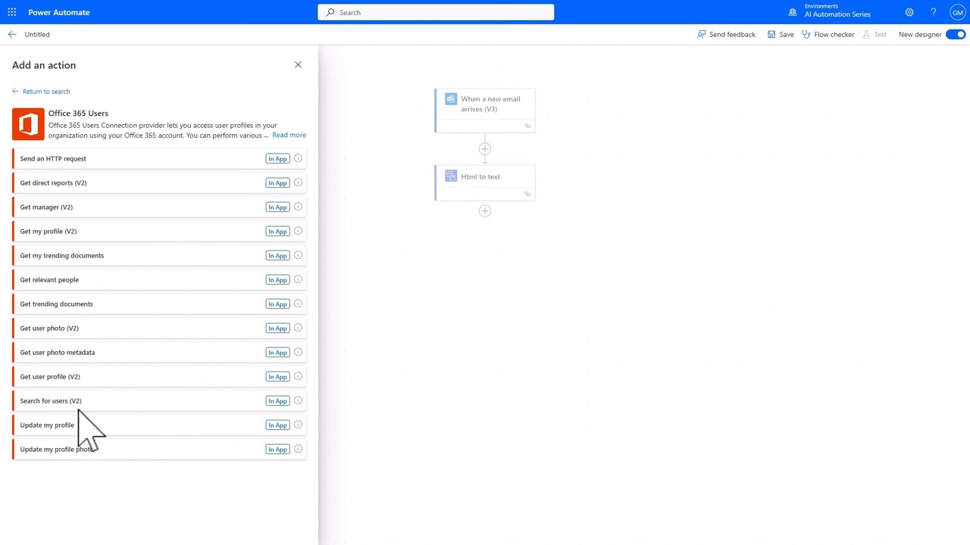
click(50, 377)
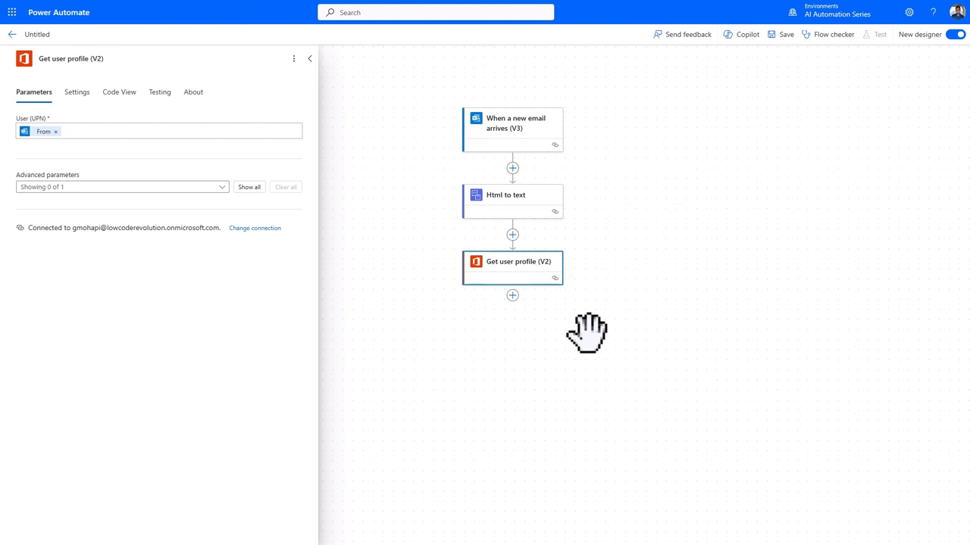
click(306, 58)
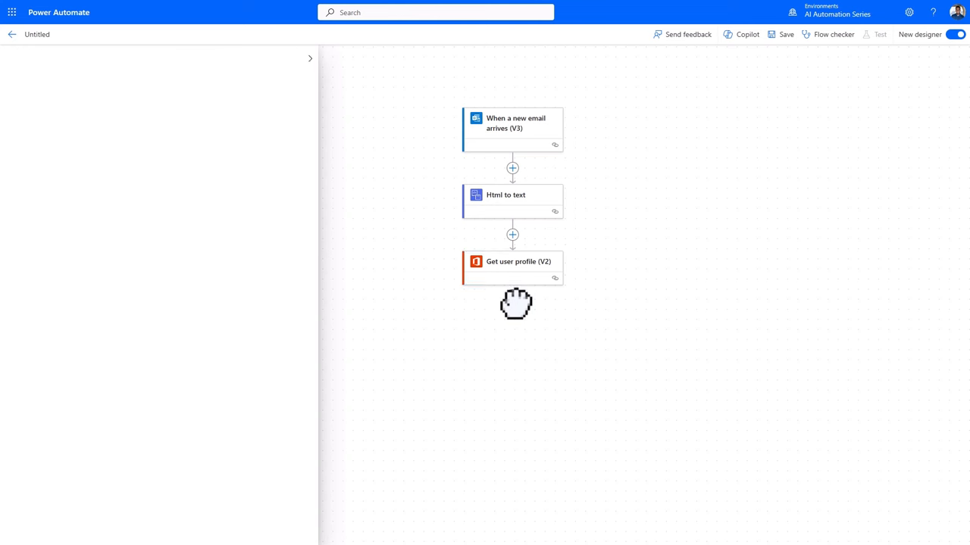
Add AI Builder's Create text with GPT using a prompt action after the profile lookup
click(511, 296)
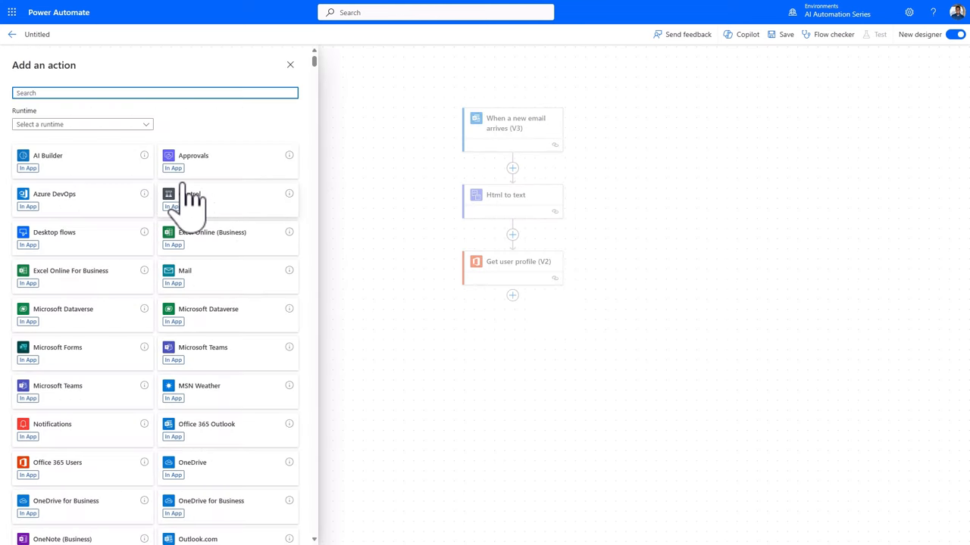
click(47, 155)
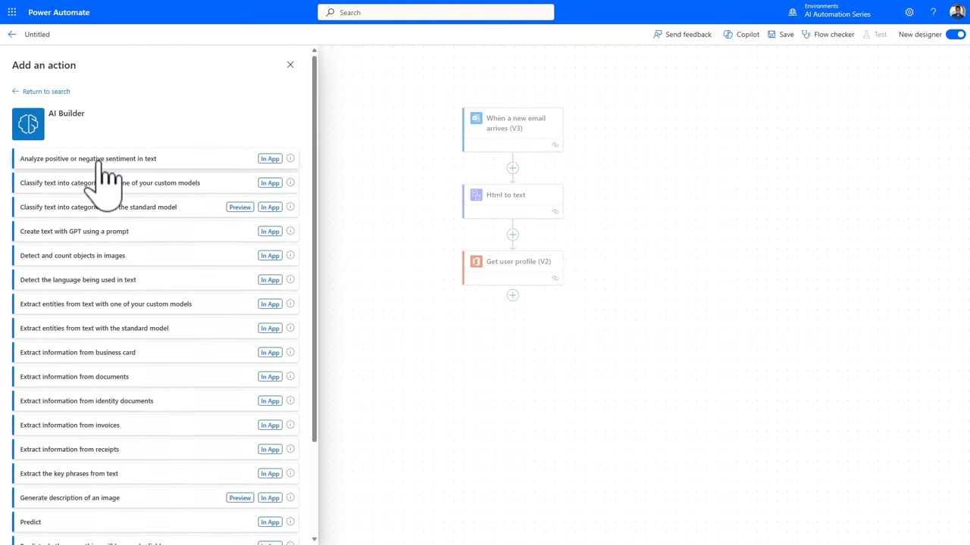
mouse_move(140, 250)
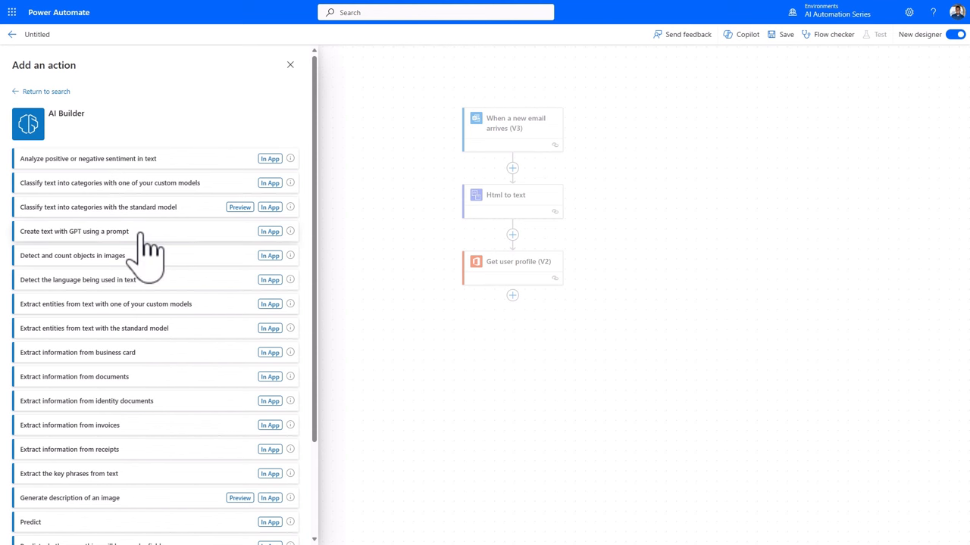
click(74, 231)
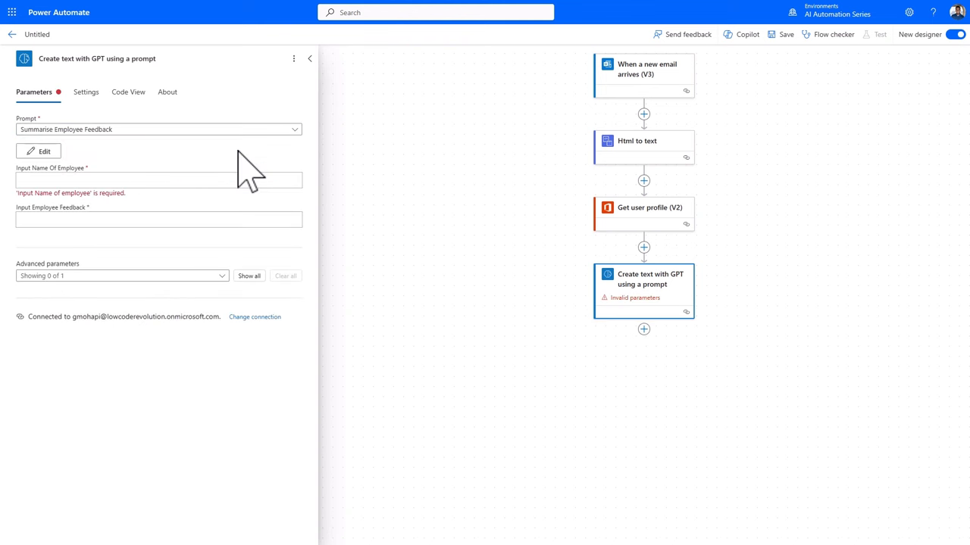
Feed the prompt the sender's Given Name and Html to text's plain text content
click(158, 179)
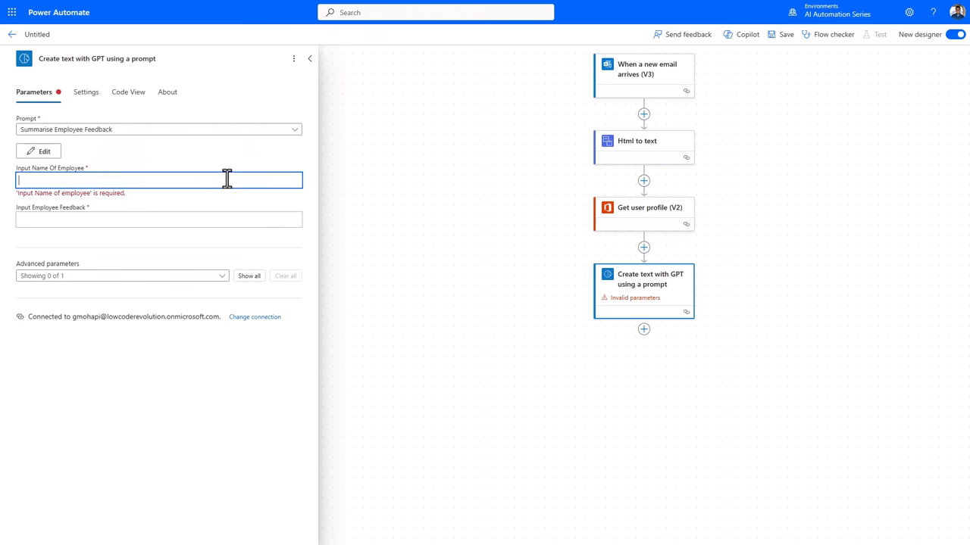
click(159, 180)
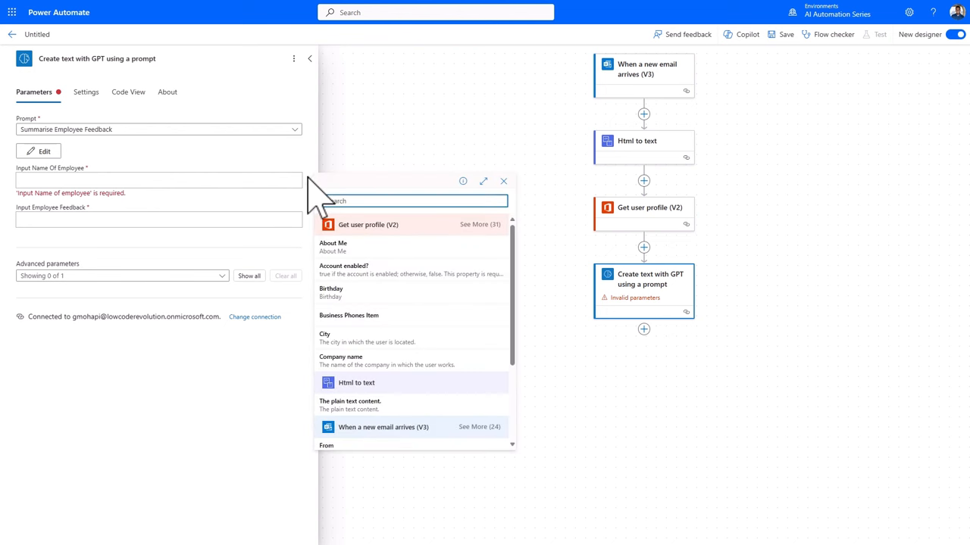
text(gi)
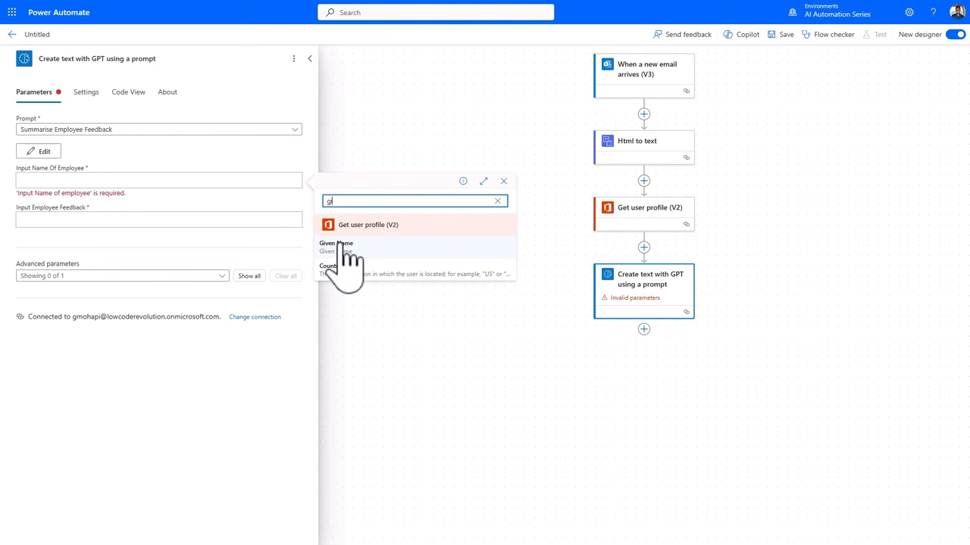
click(336, 243)
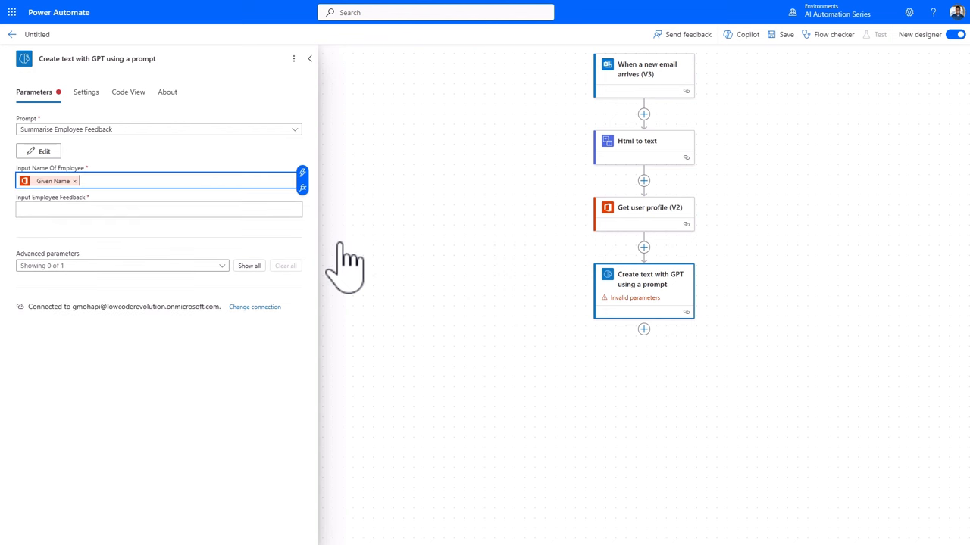
mouse_move(328, 233)
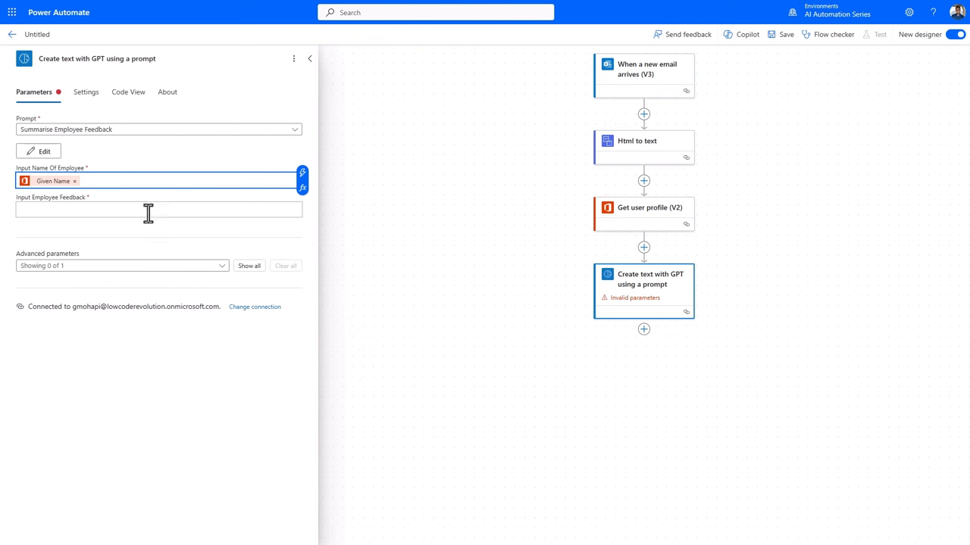
click(151, 210)
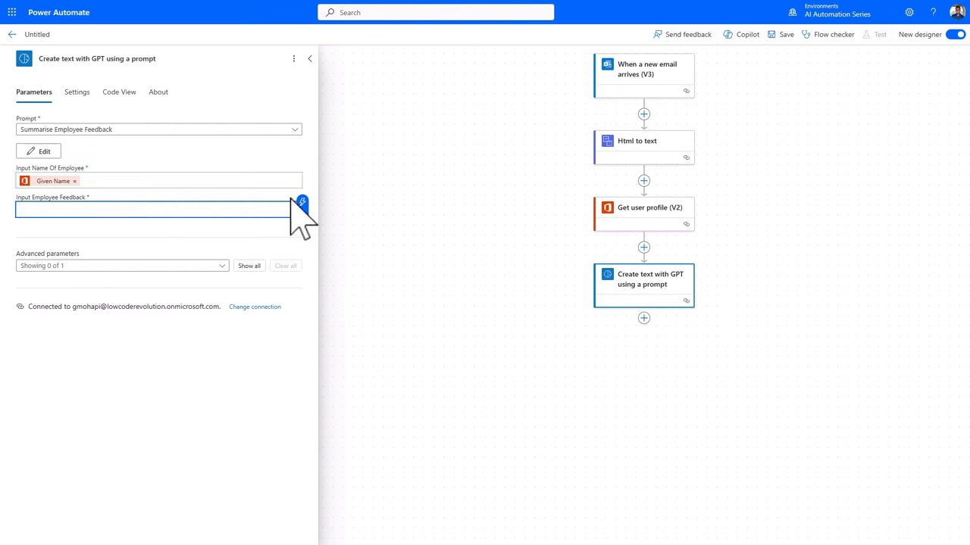
click(308, 202)
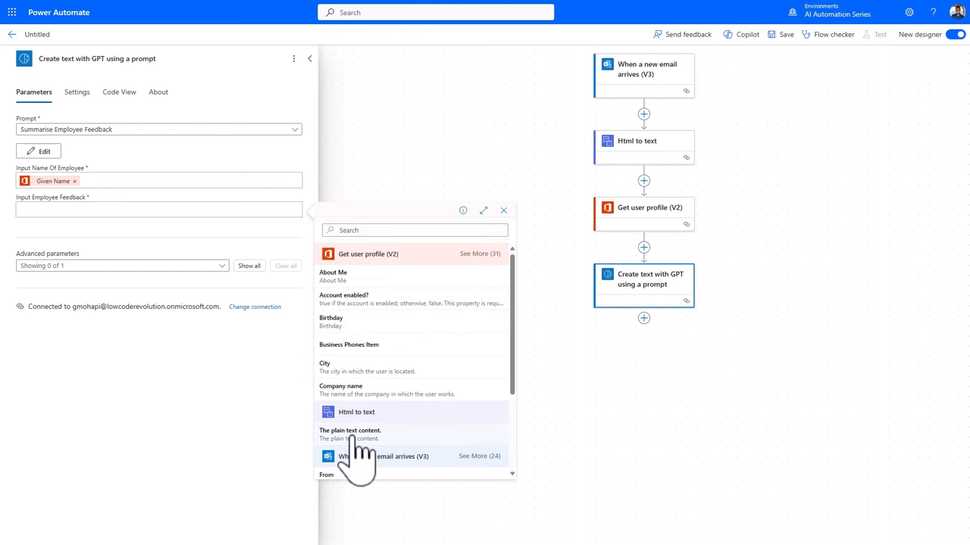
click(364, 434)
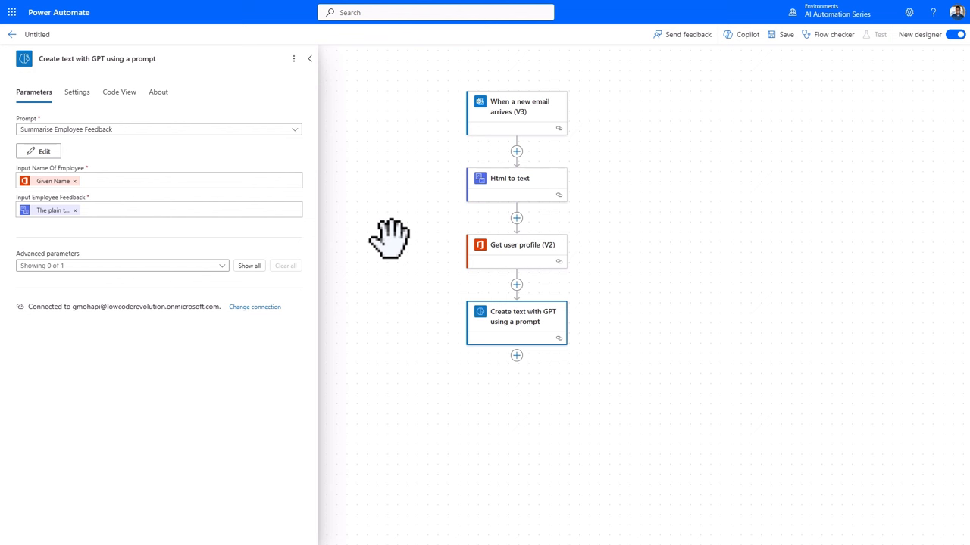
mouse_move(723, 47)
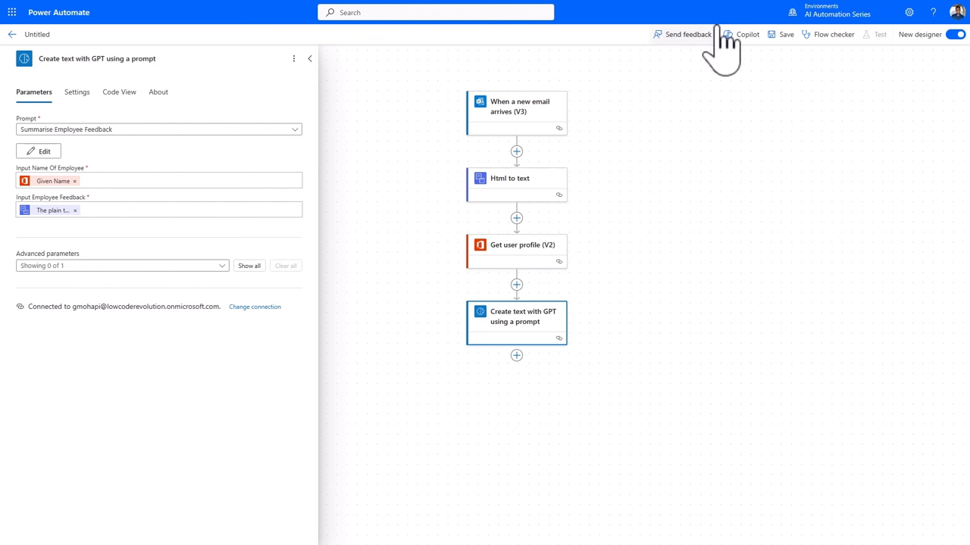
click(744, 34)
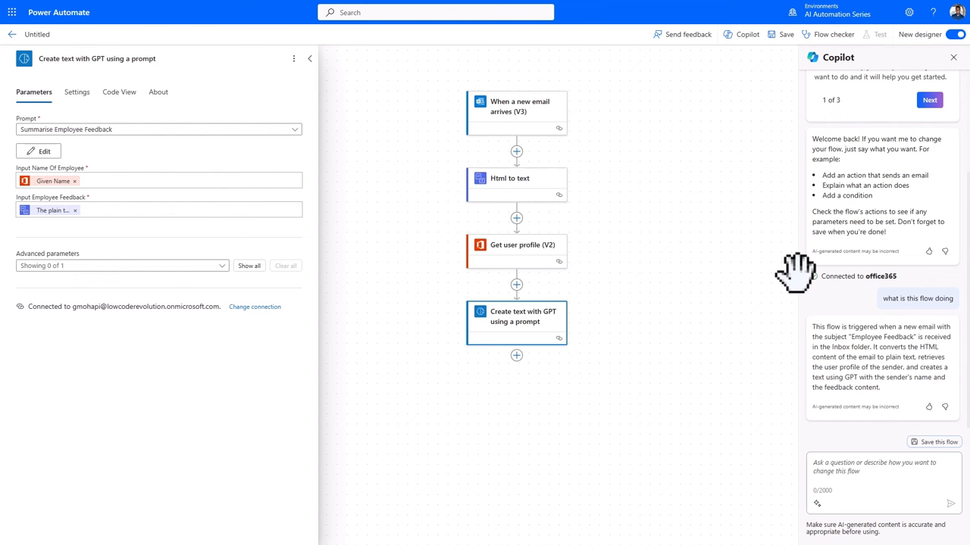
mouse_move(649, 282)
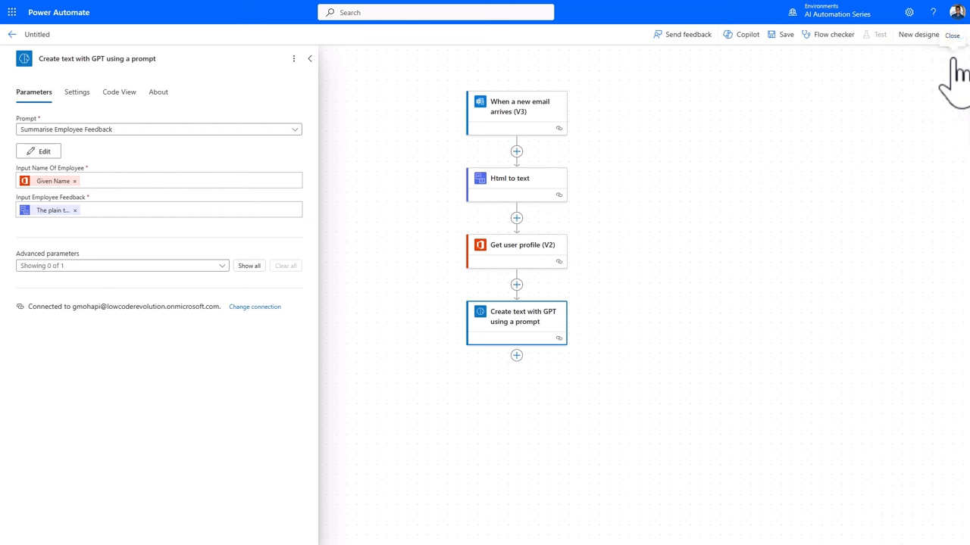
Add an Approvals Start and wait for an approval of text step after the GPT action
click(958, 34)
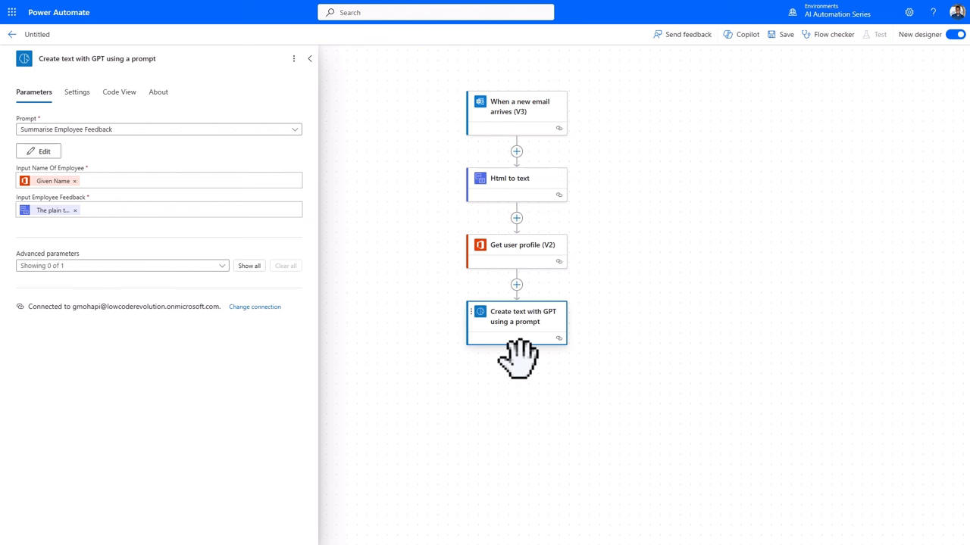
click(516, 355)
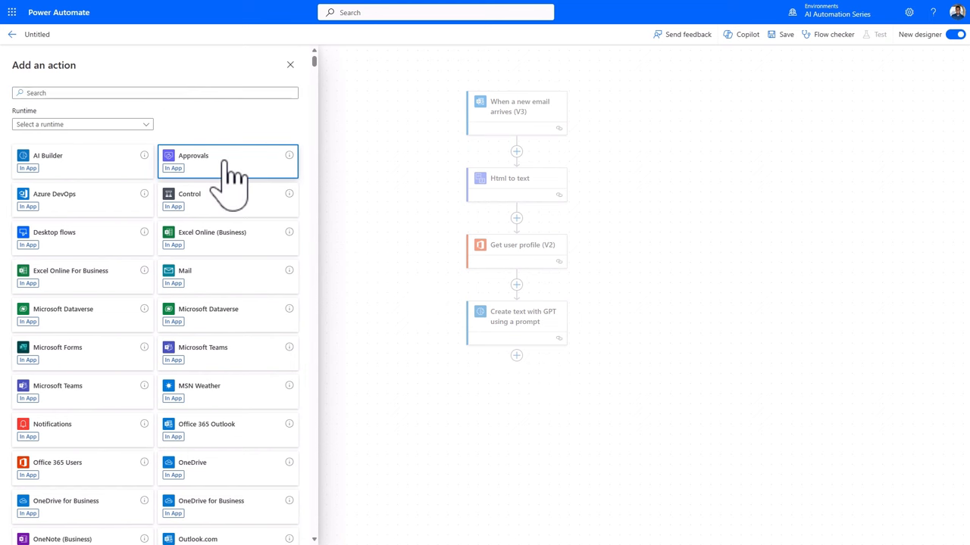
click(213, 160)
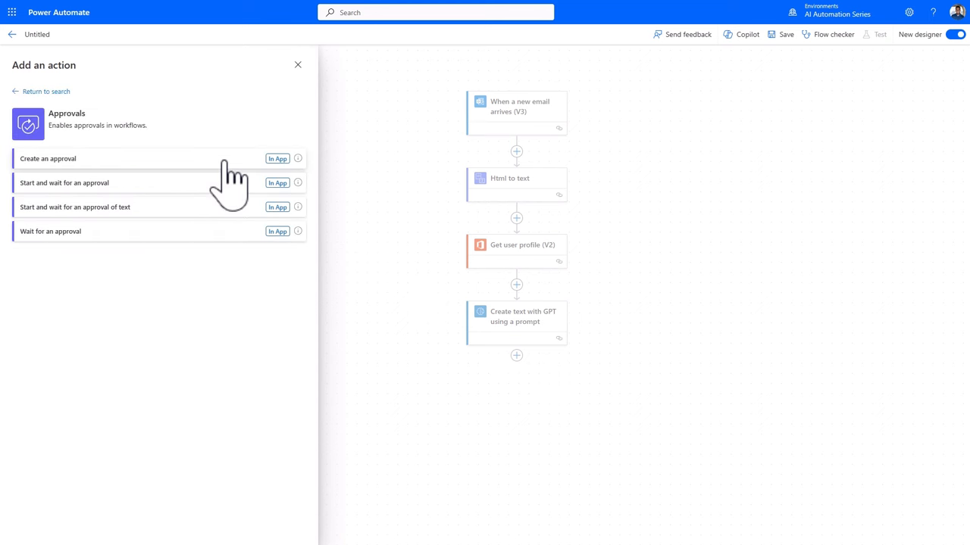
mouse_move(144, 220)
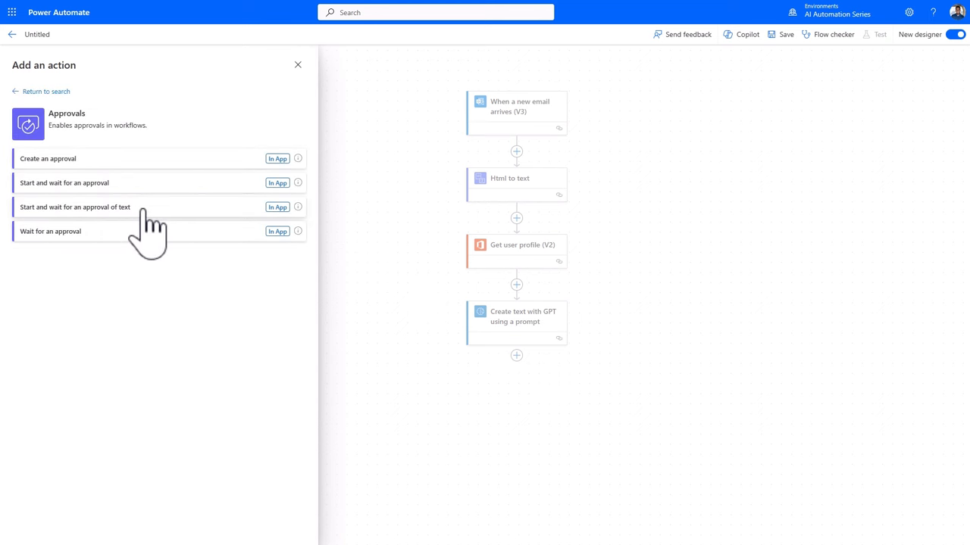
click(75, 207)
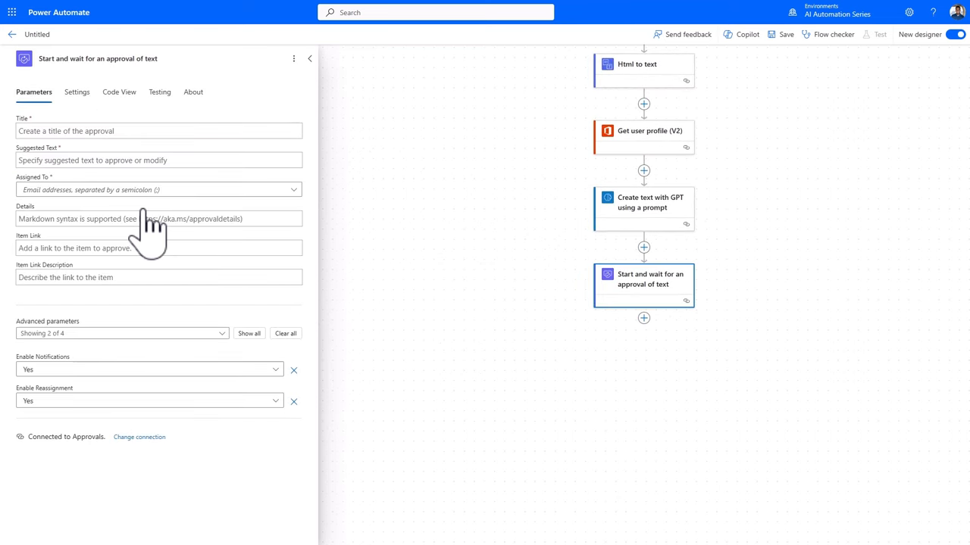
mouse_move(269, 273)
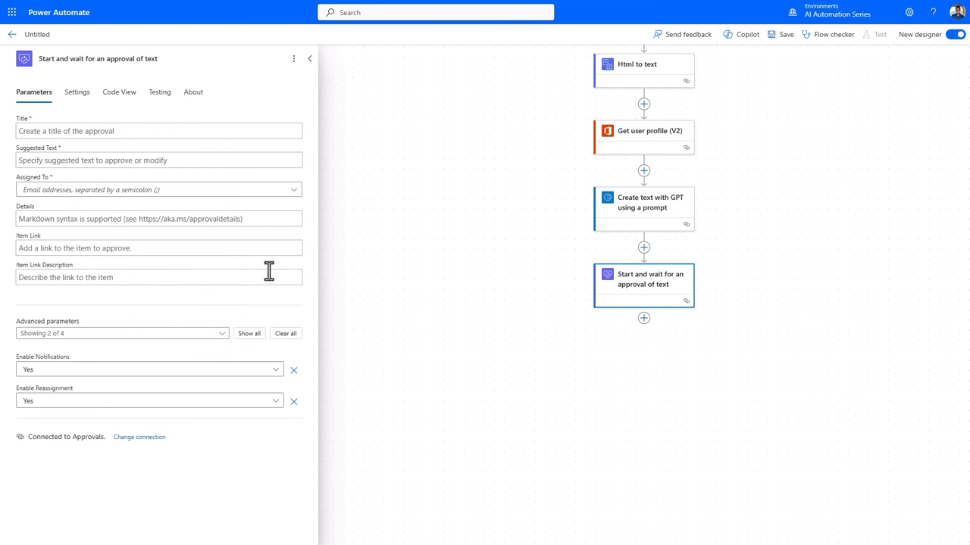
mouse_move(269, 277)
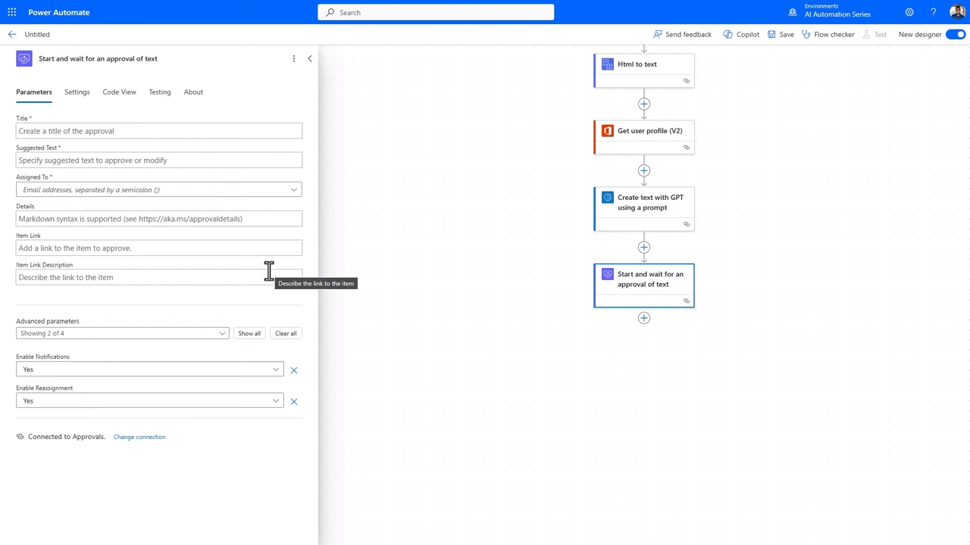
mouse_move(416, 212)
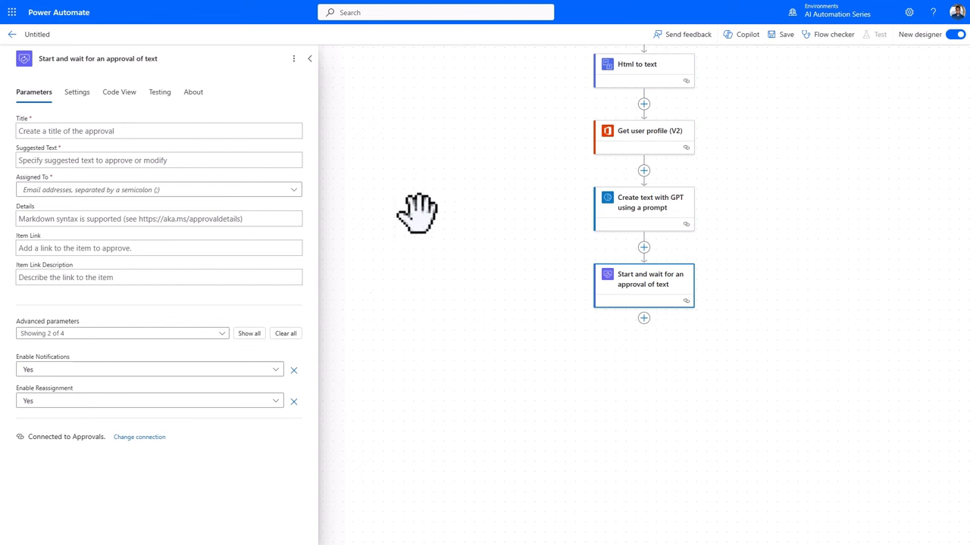
mouse_move(375, 302)
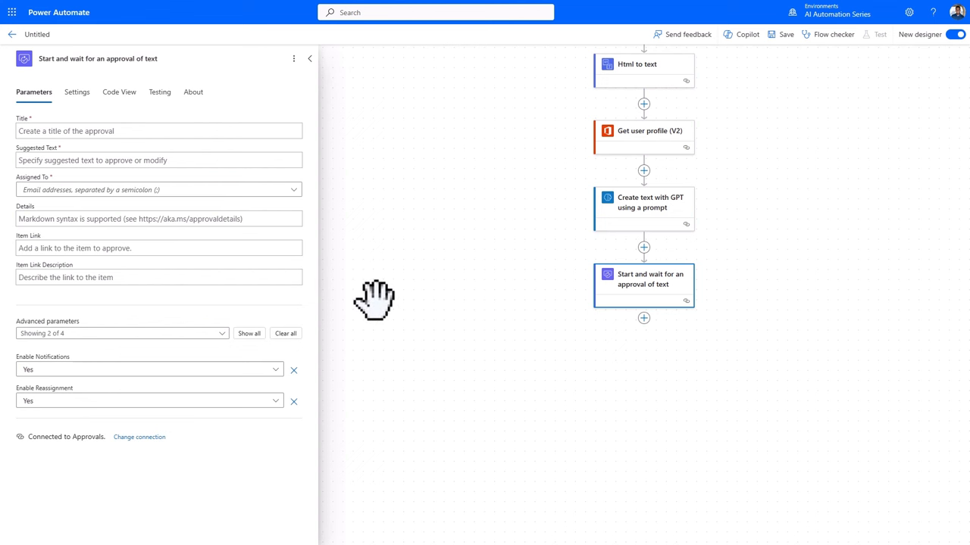
click(643, 202)
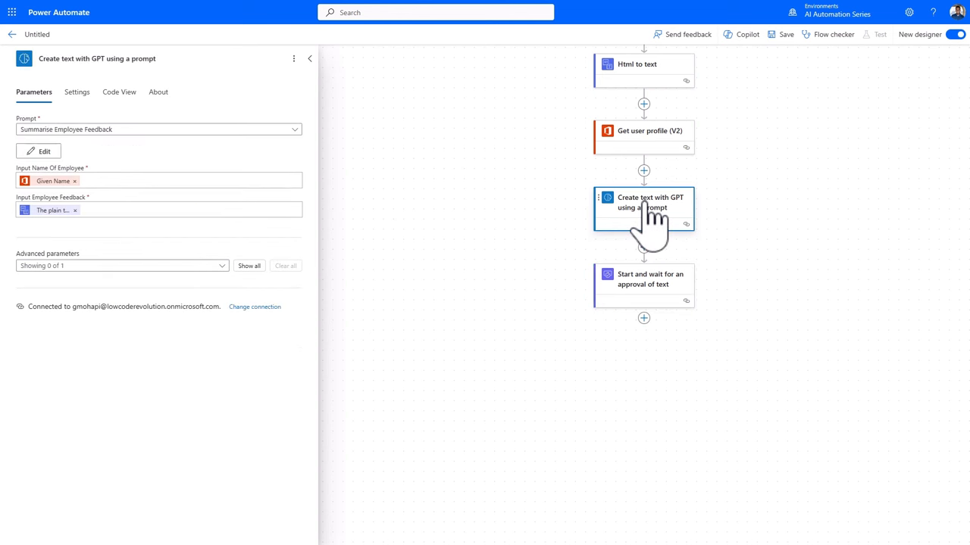
mouse_move(629, 262)
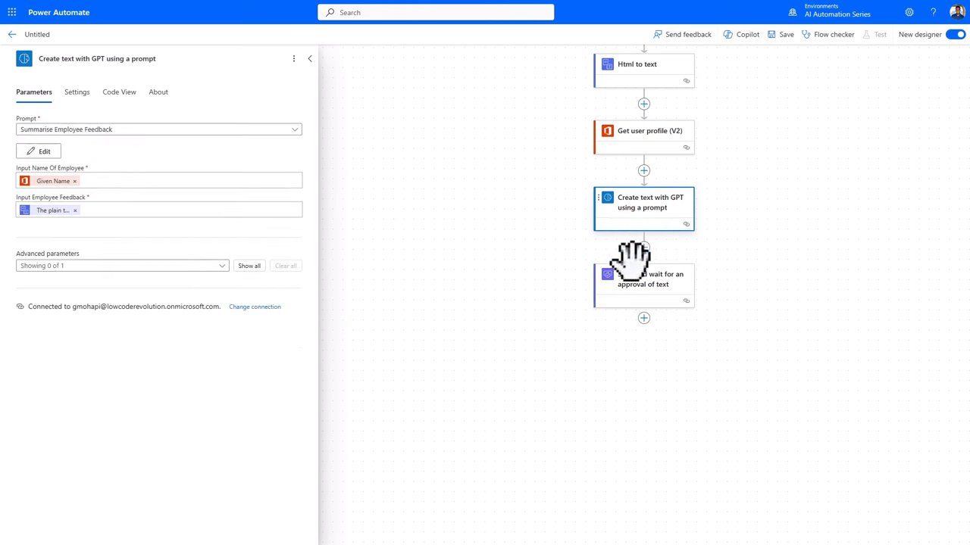
click(643, 278)
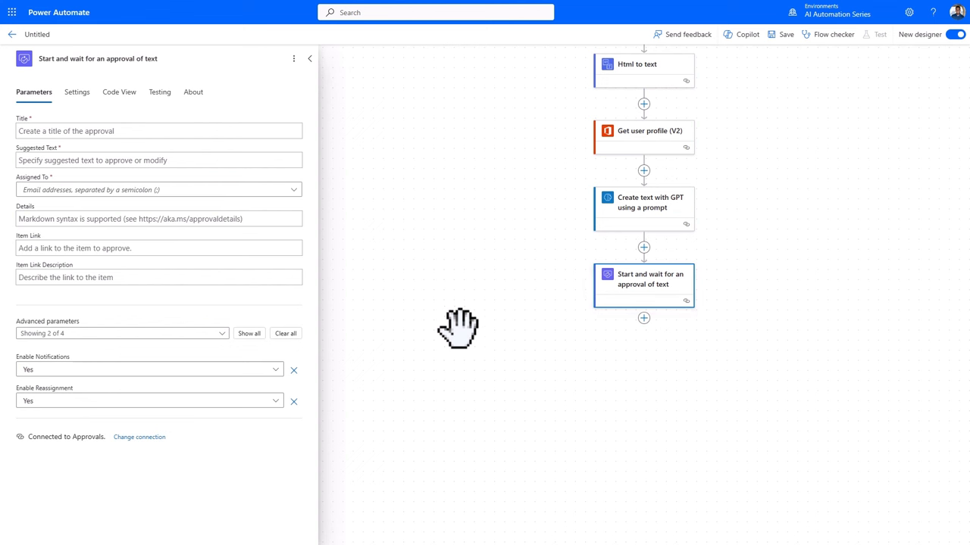
Title the approval 'Approve Feedback Response' with the GPT Text as suggested text
click(133, 131)
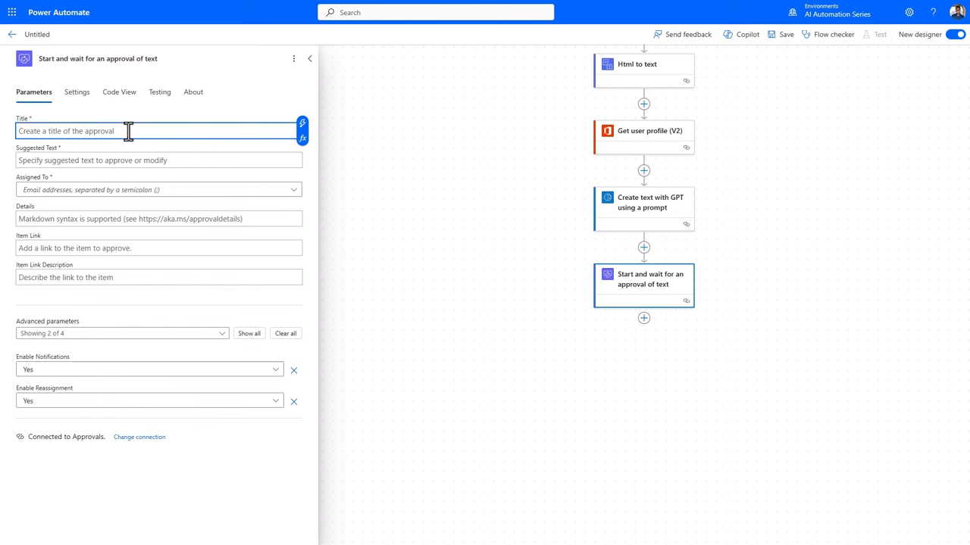
text(Approve Feedback Response)
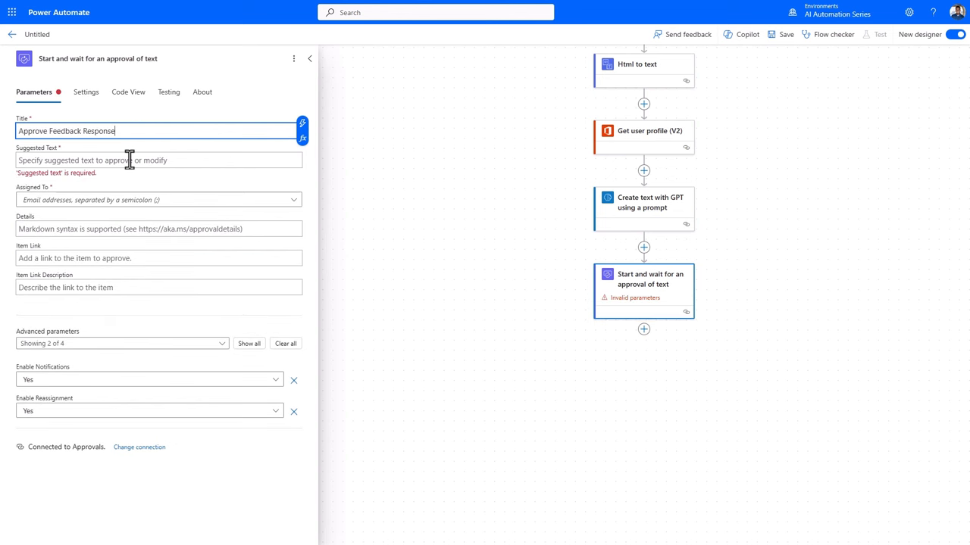
click(128, 159)
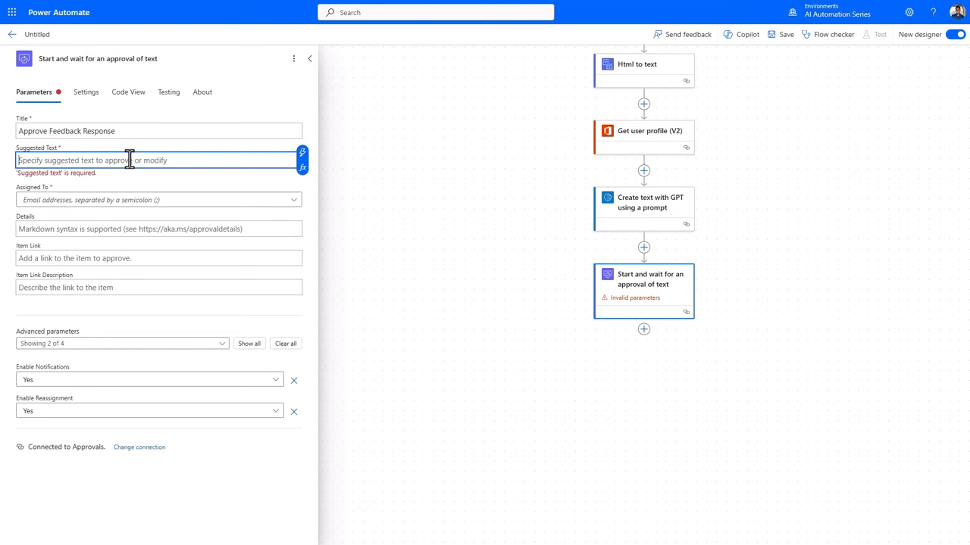
click(301, 154)
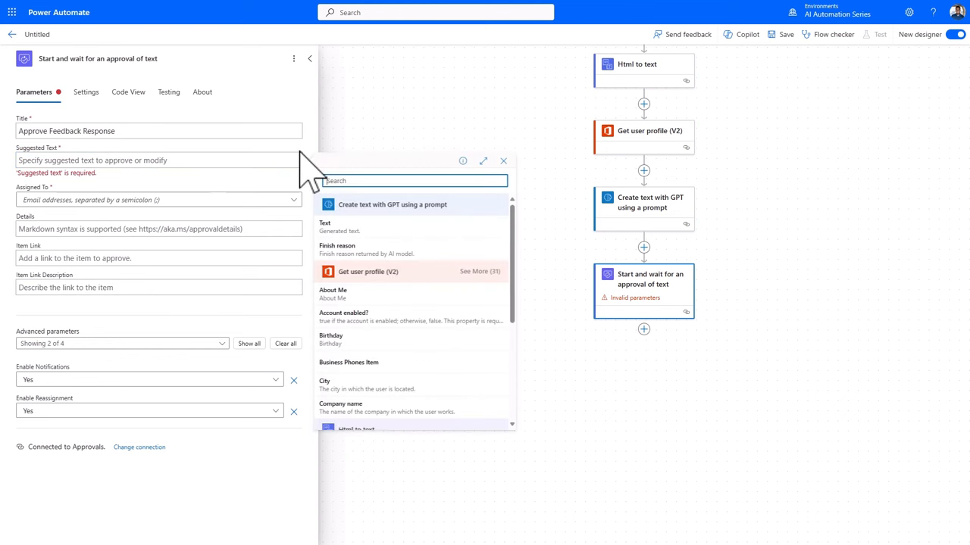
mouse_move(363, 235)
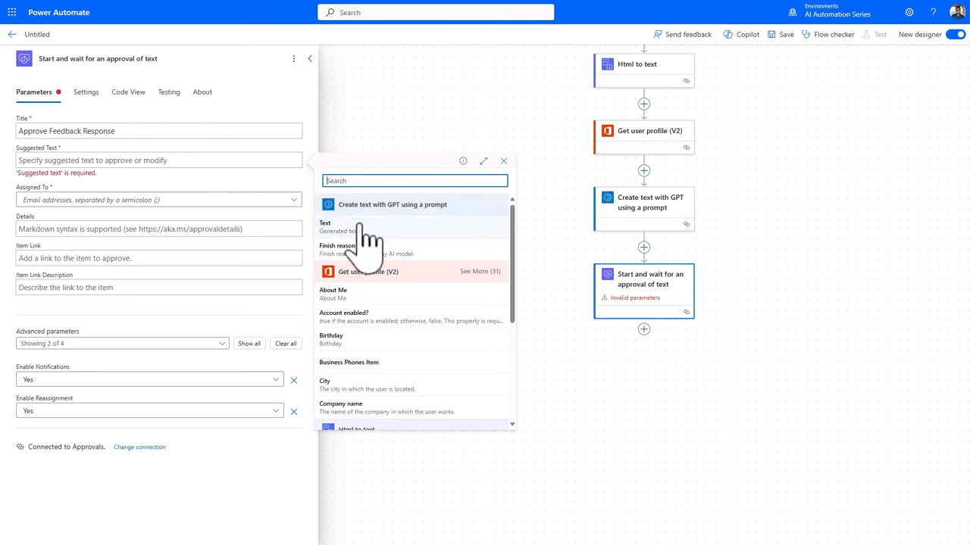
click(332, 225)
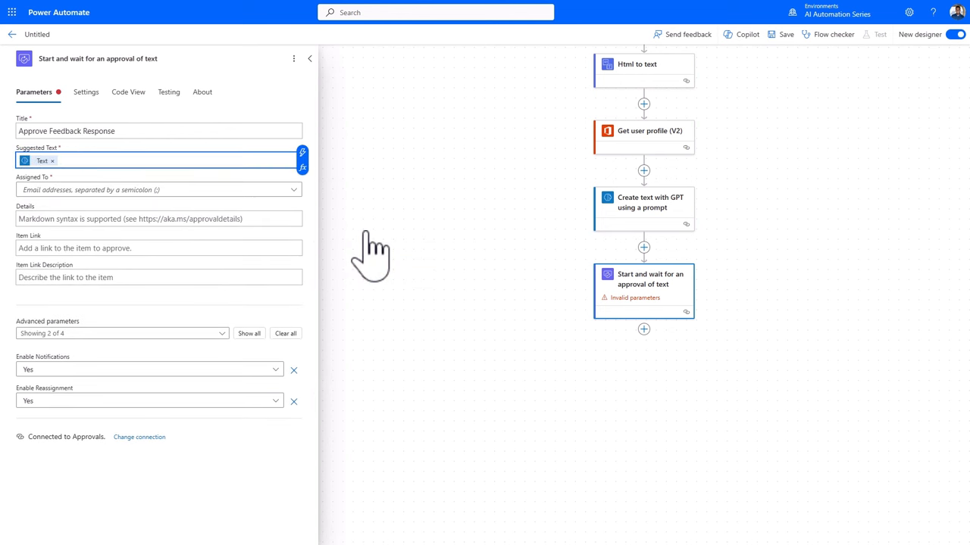
Assign the approval to the email's To address and show the plain-text feedback as details
click(151, 190)
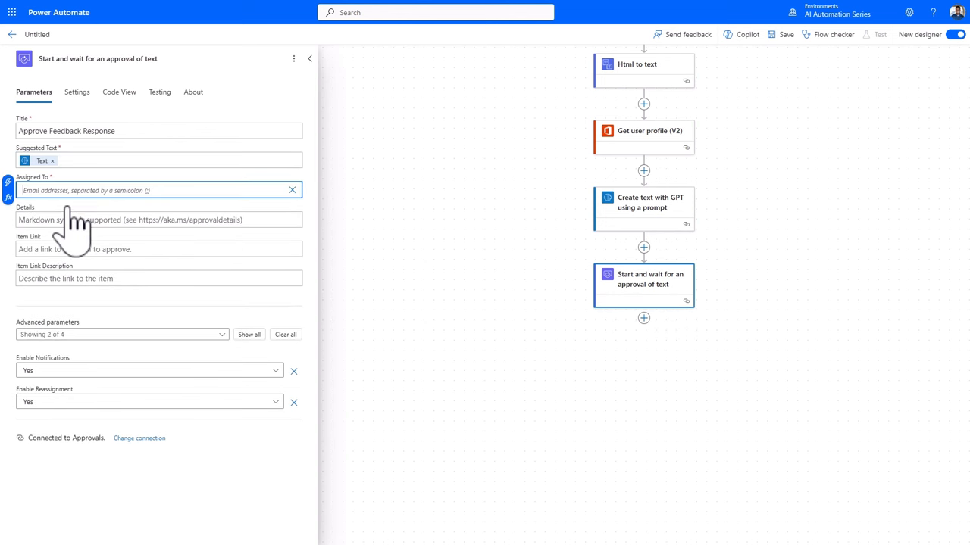
click(152, 190)
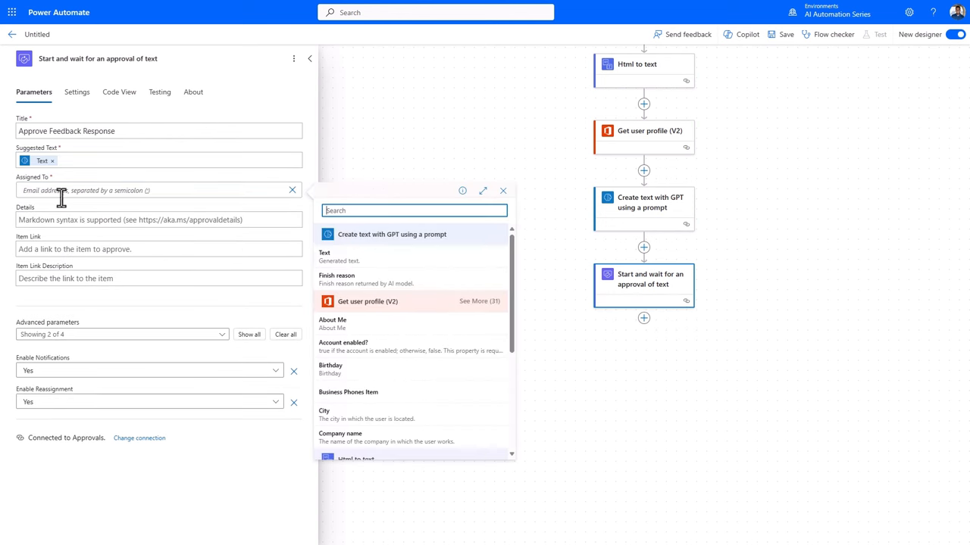
scroll(down, 3)
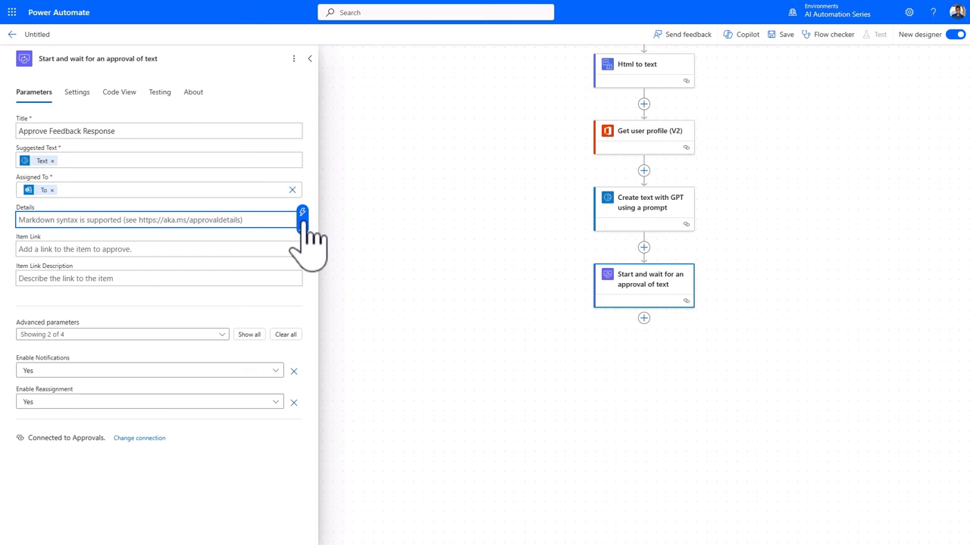
click(294, 214)
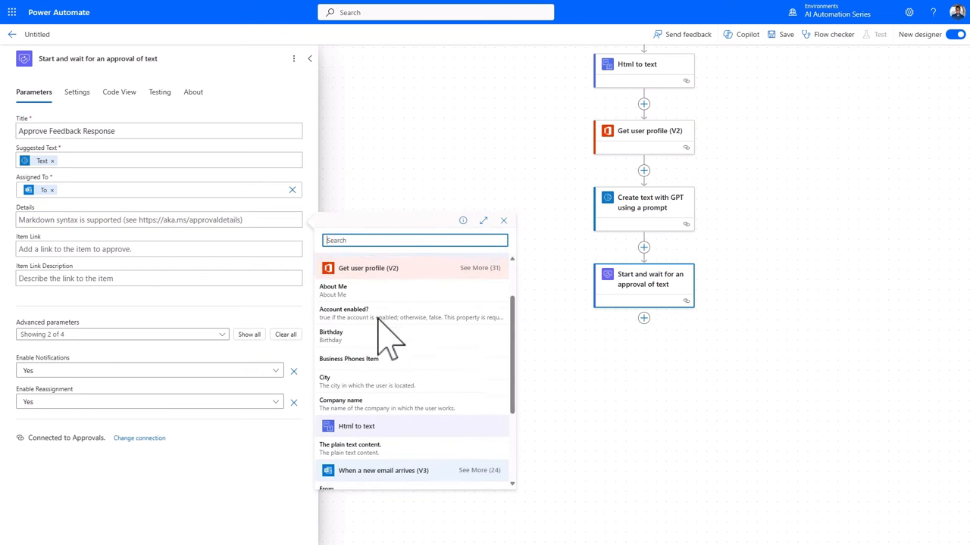
click(350, 448)
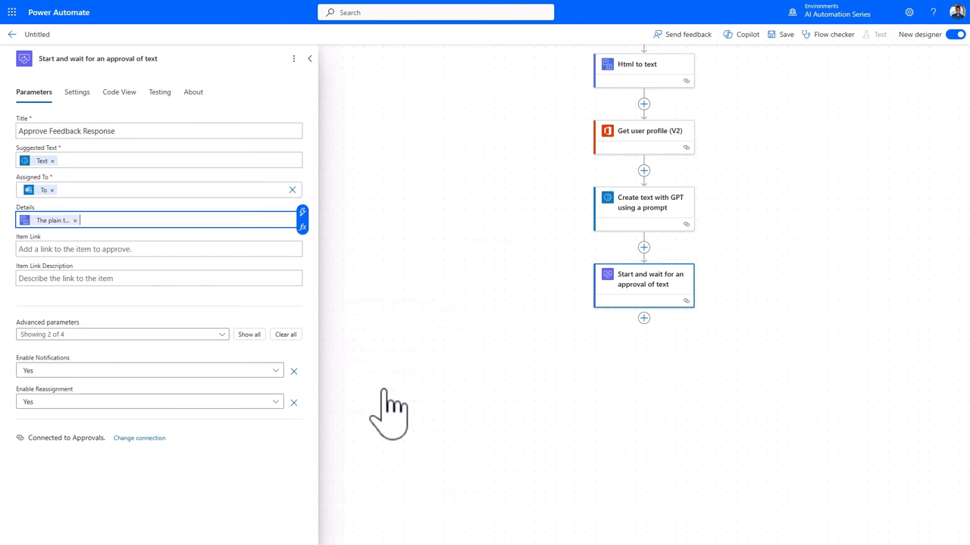
mouse_move(382, 383)
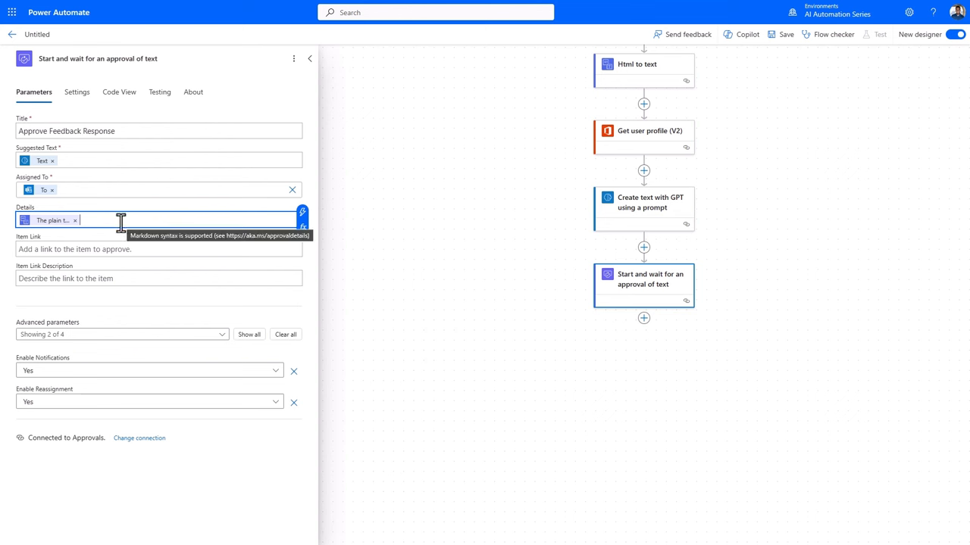
mouse_move(137, 257)
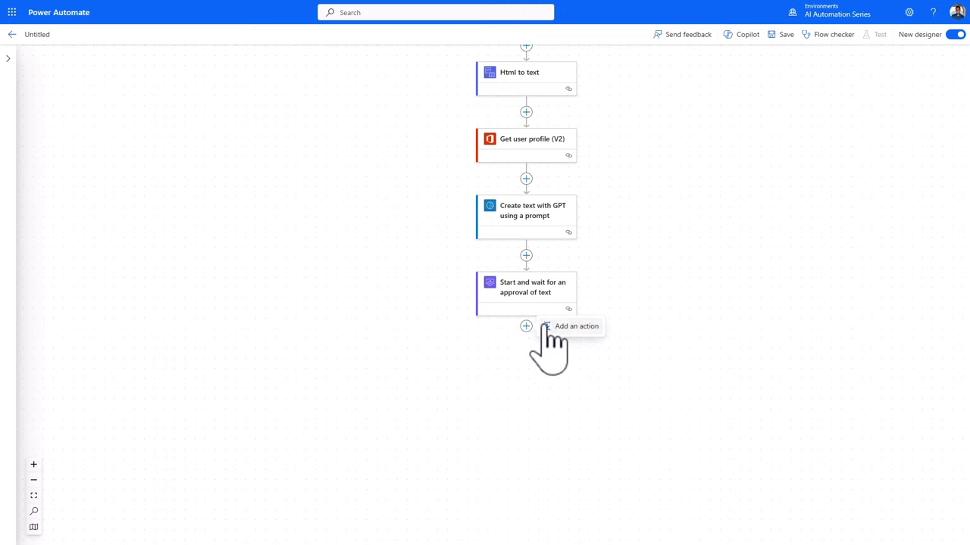
Add a Condition checking the approval Outcome is equal to 'Approve'
click(526, 326)
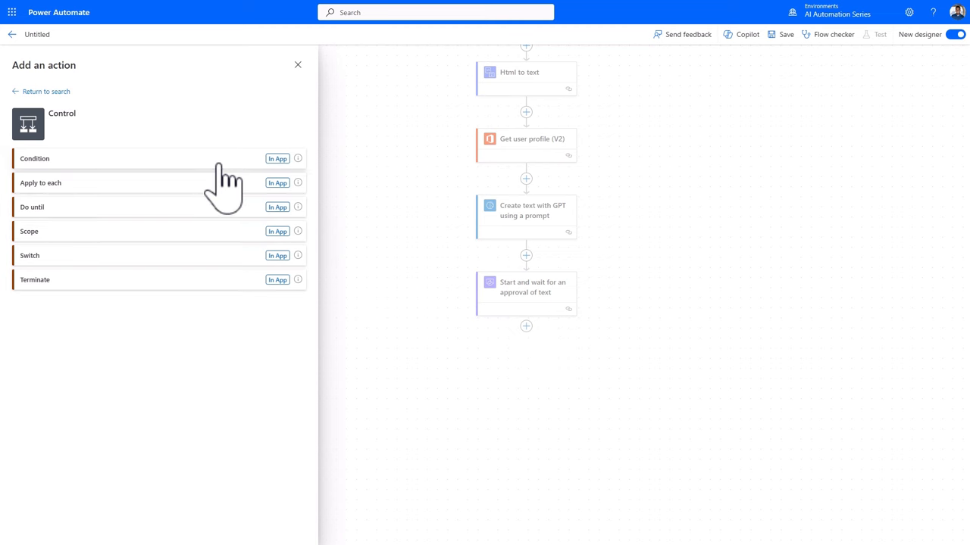
click(32, 159)
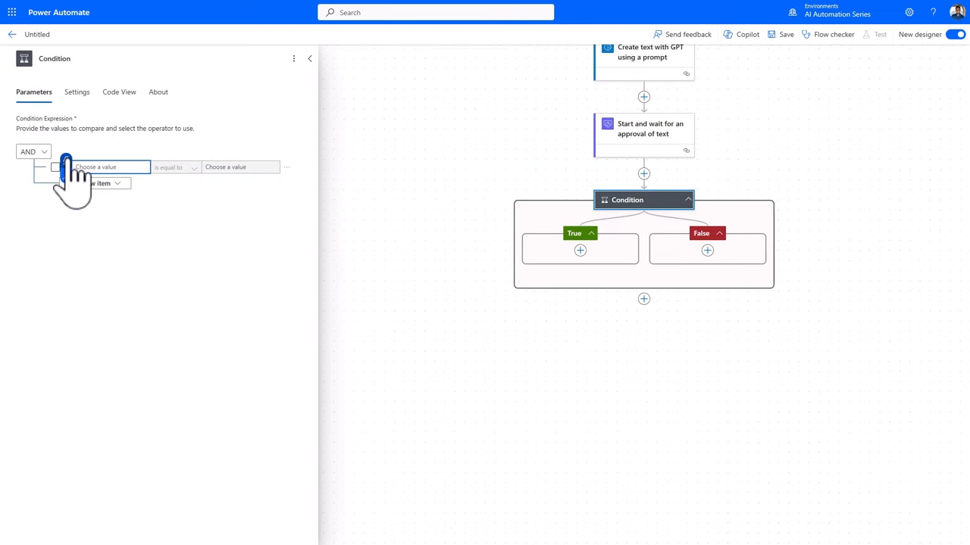
click(106, 166)
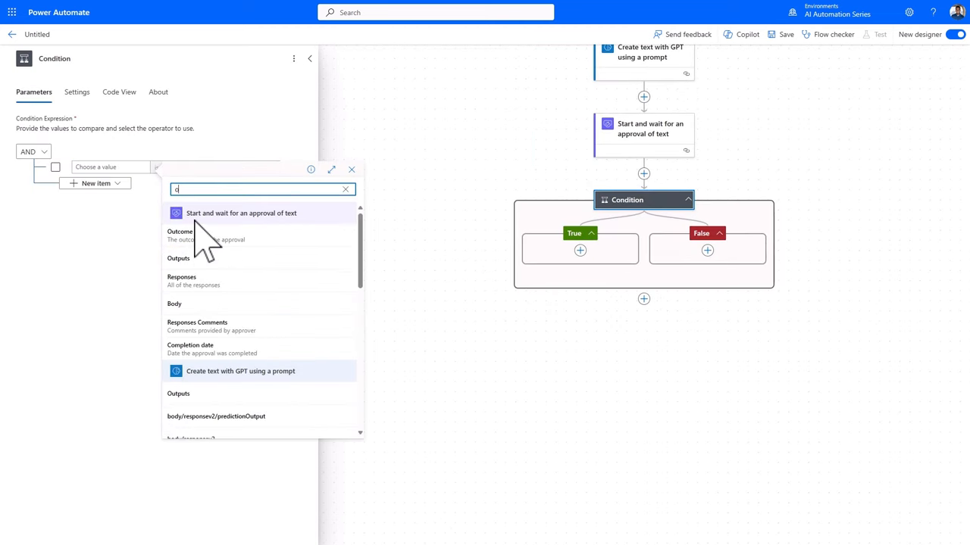
click(179, 231)
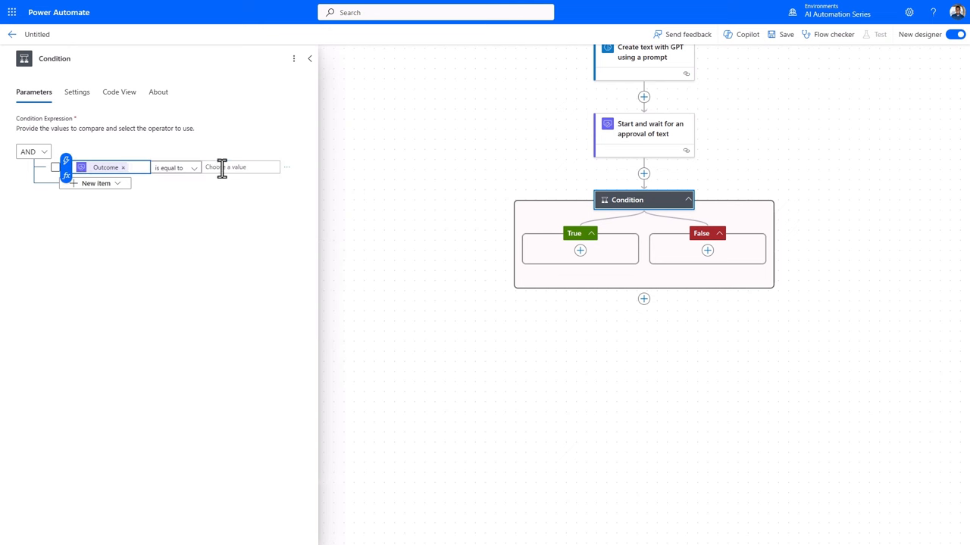
text(A)
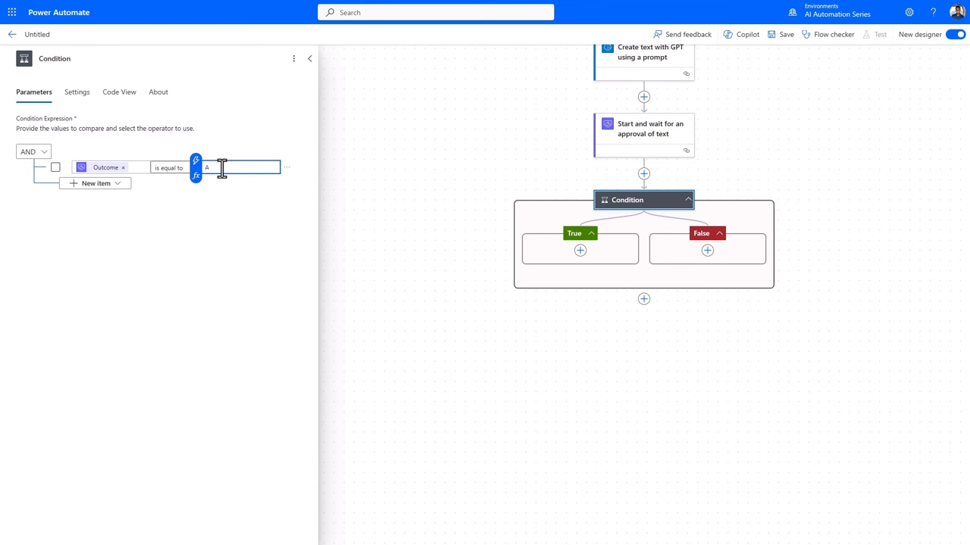
text(Approve)
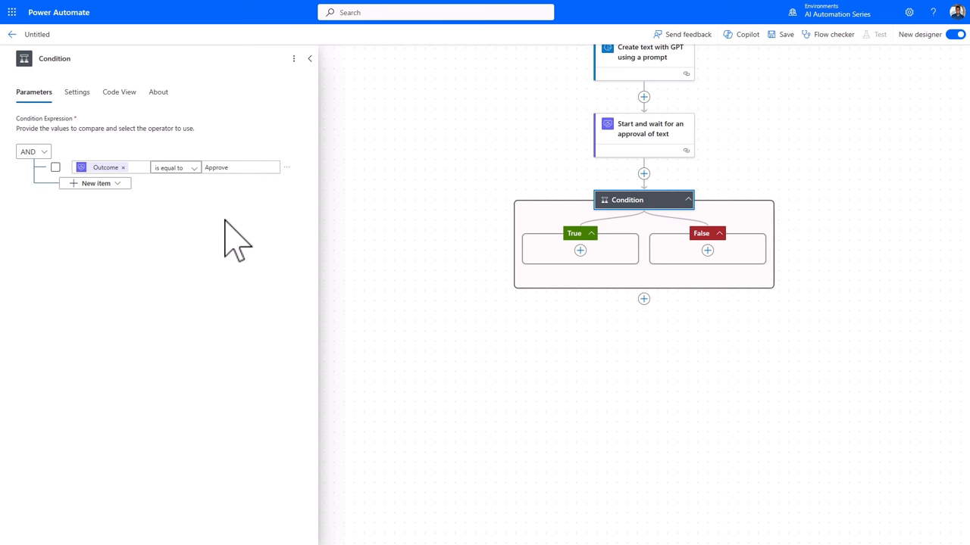
mouse_move(575, 243)
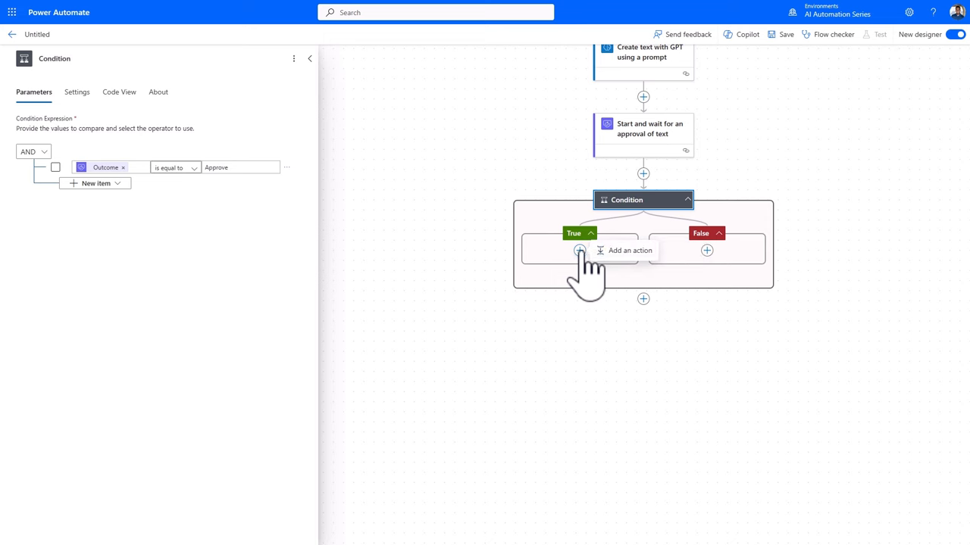
Add Office 365 Outlook's Send an email (V2) in the condition's True branch
click(578, 250)
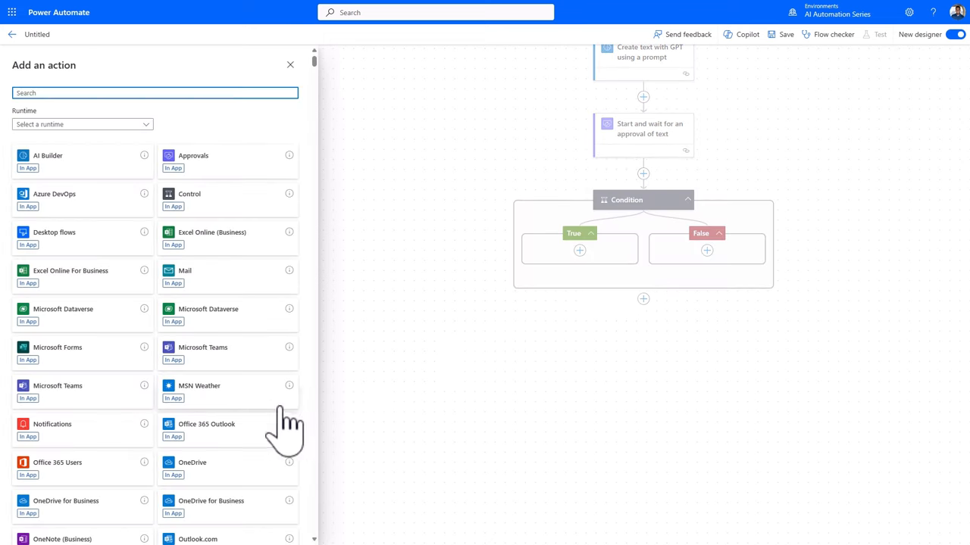
click(206, 424)
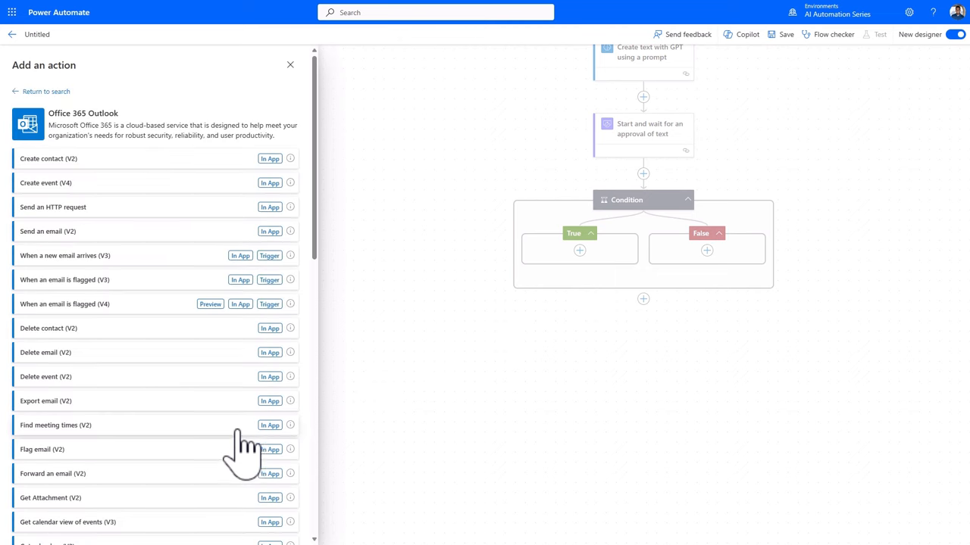
click(48, 231)
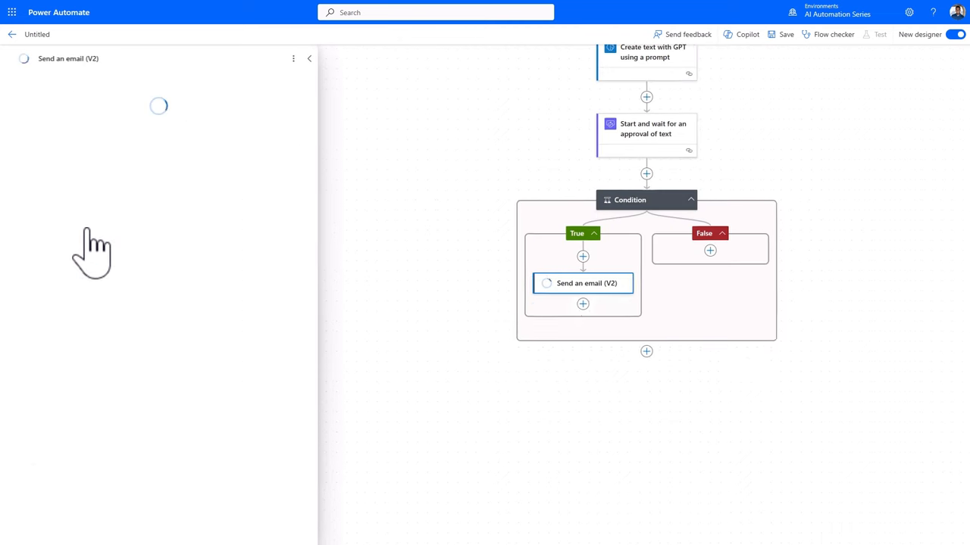
click(583, 284)
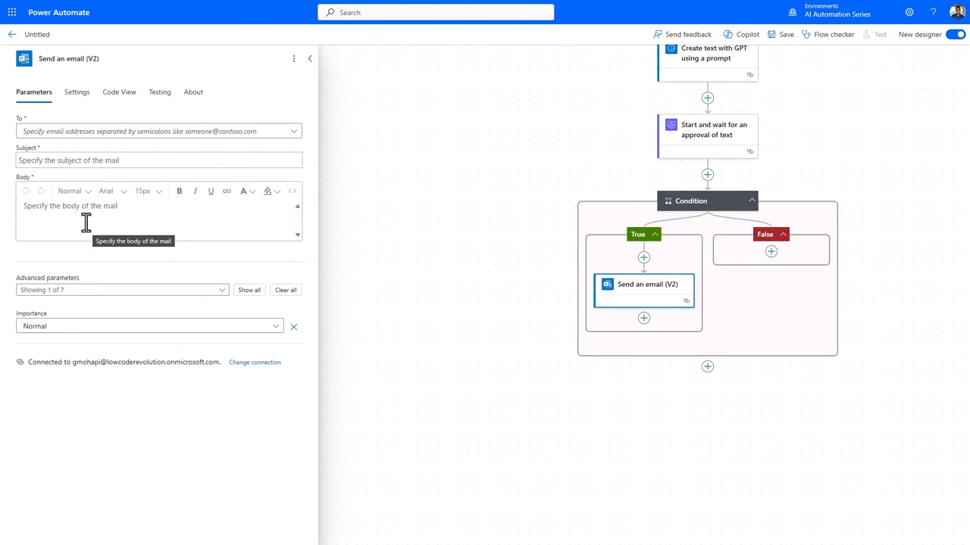
Address the email to From, subject 'Response to your recent feedback', body Accepted text
click(152, 132)
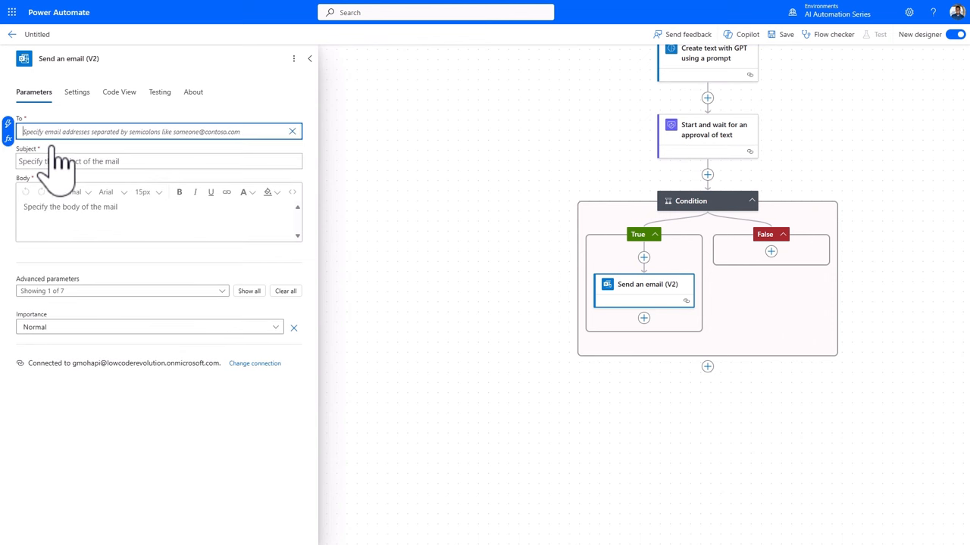
click(151, 131)
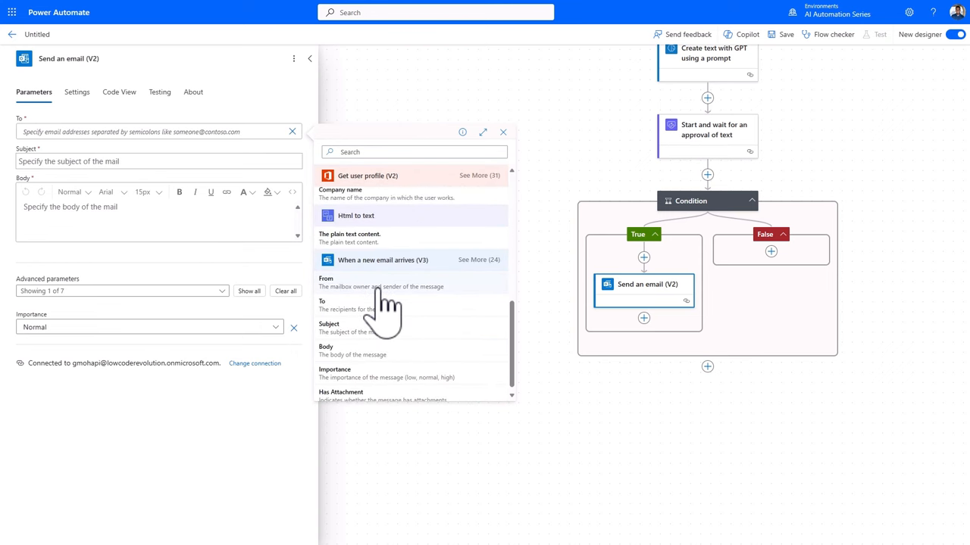
click(327, 278)
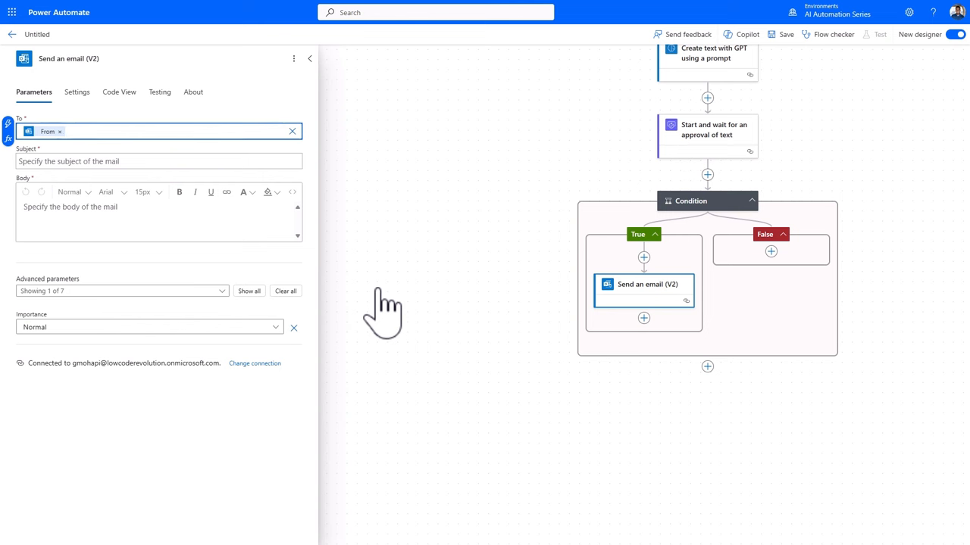
click(158, 160)
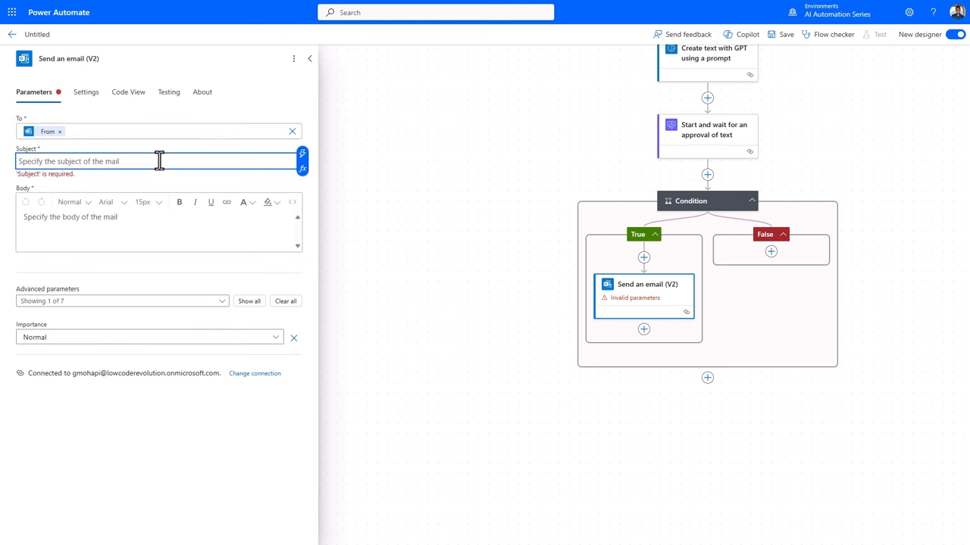
text(Response to your recent feedback)
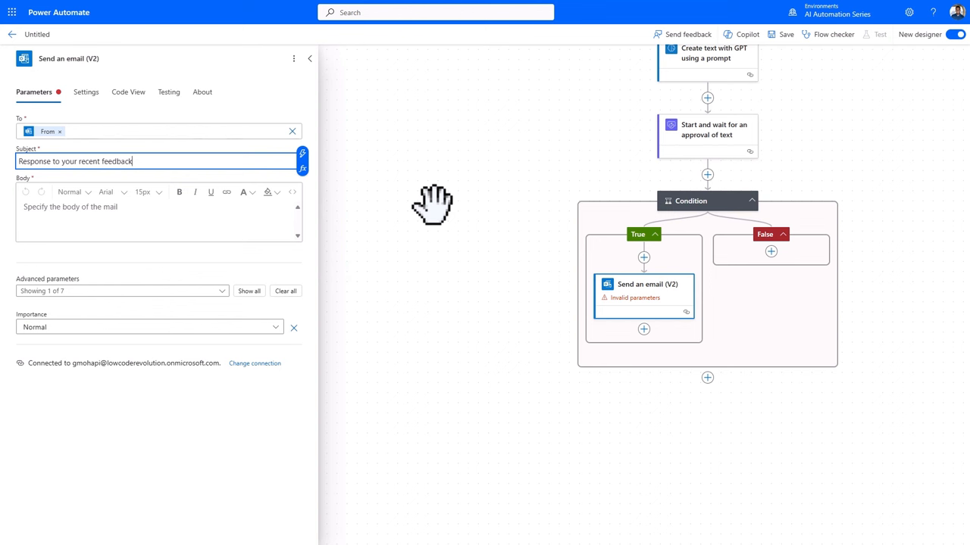
click(136, 212)
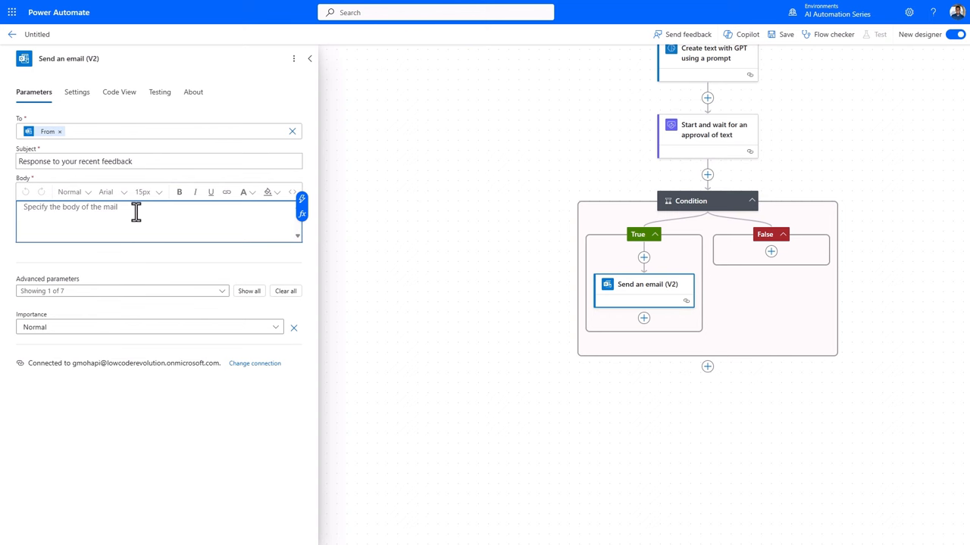
click(292, 192)
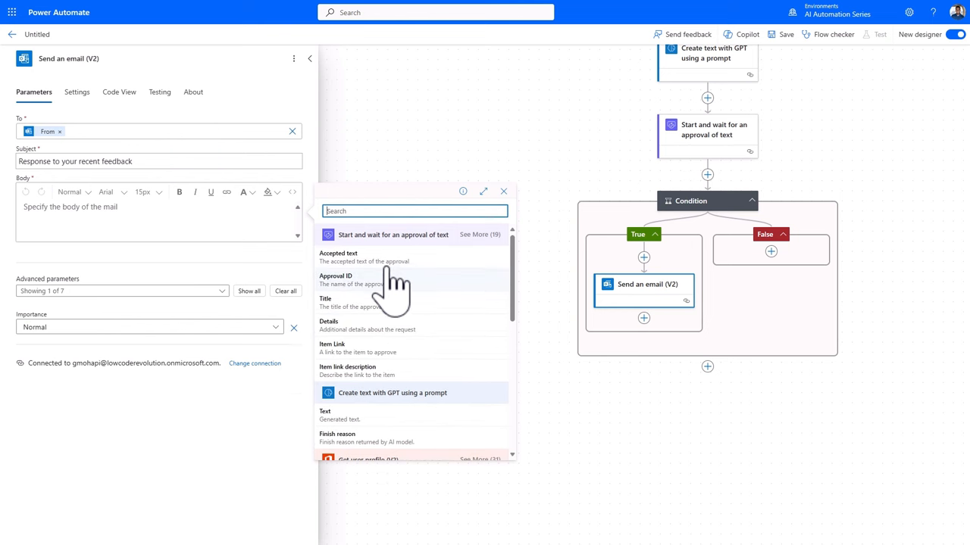
click(339, 257)
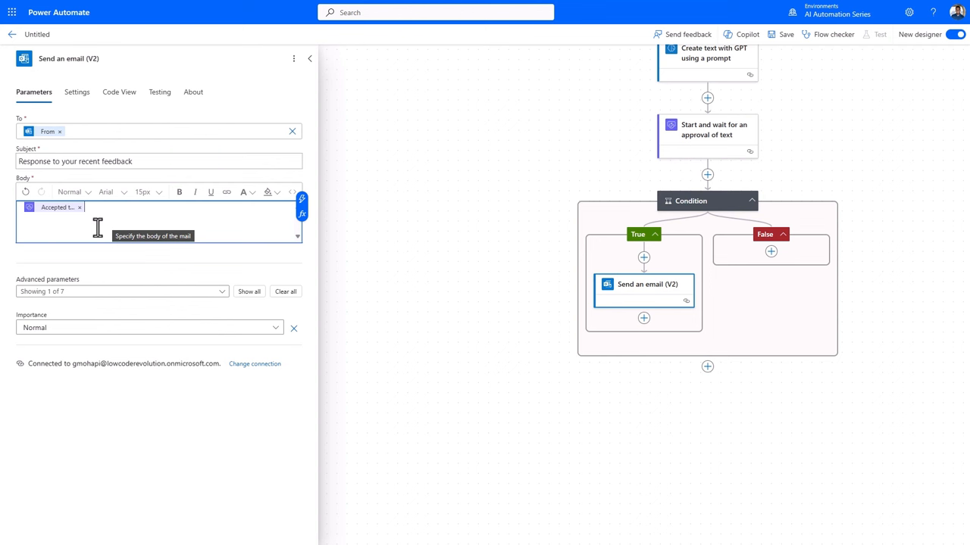
mouse_move(95, 265)
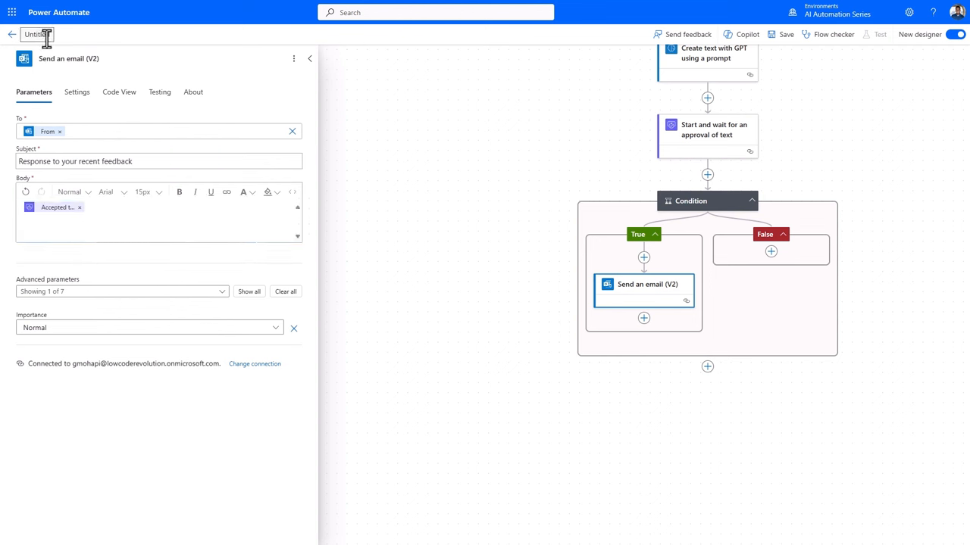
Name the flow 'Respond to Employee Feedback', save it and start a manual test
text(Respond to Employee Feedback)
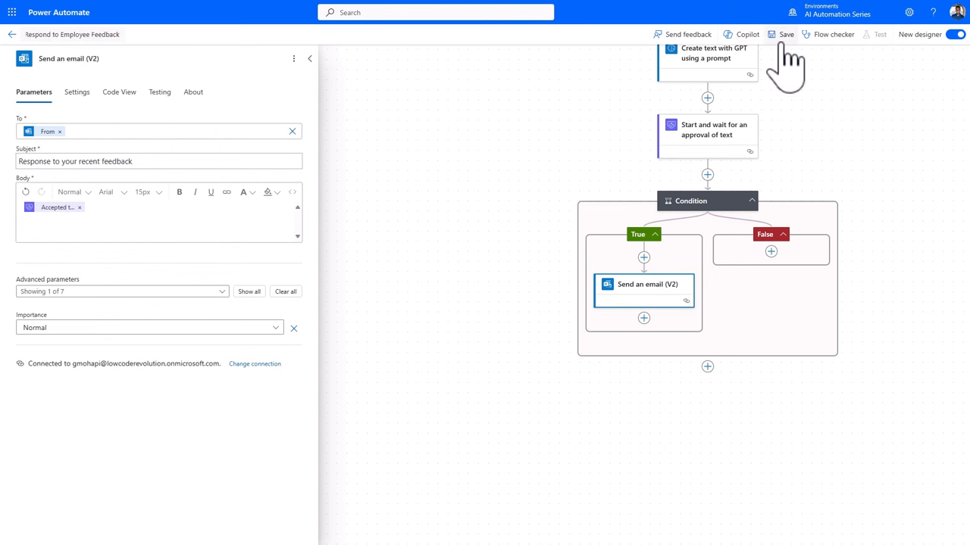
click(788, 34)
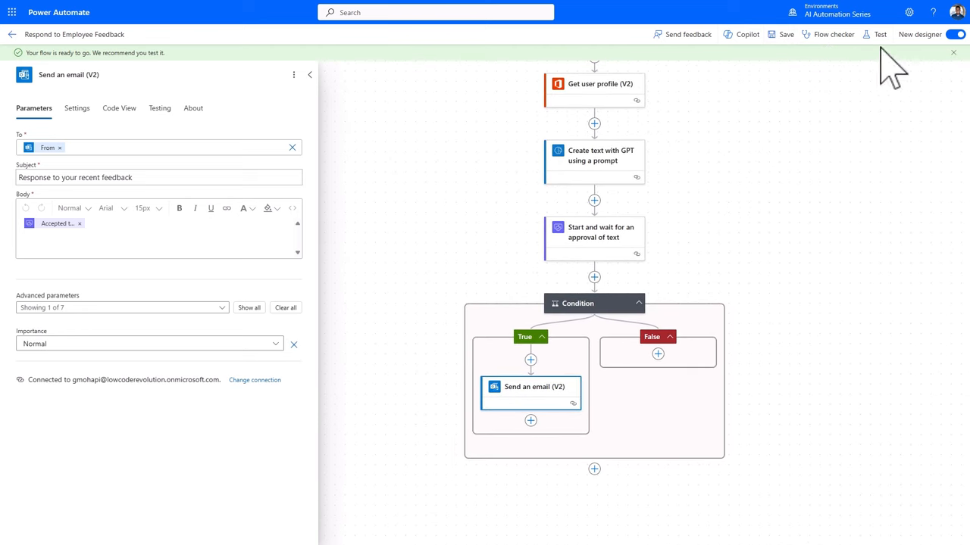
click(881, 34)
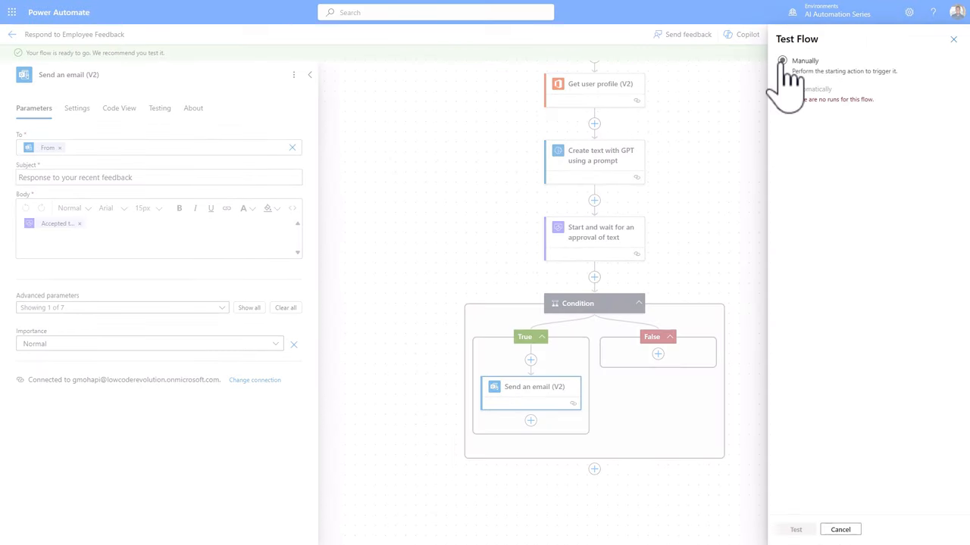
click(782, 61)
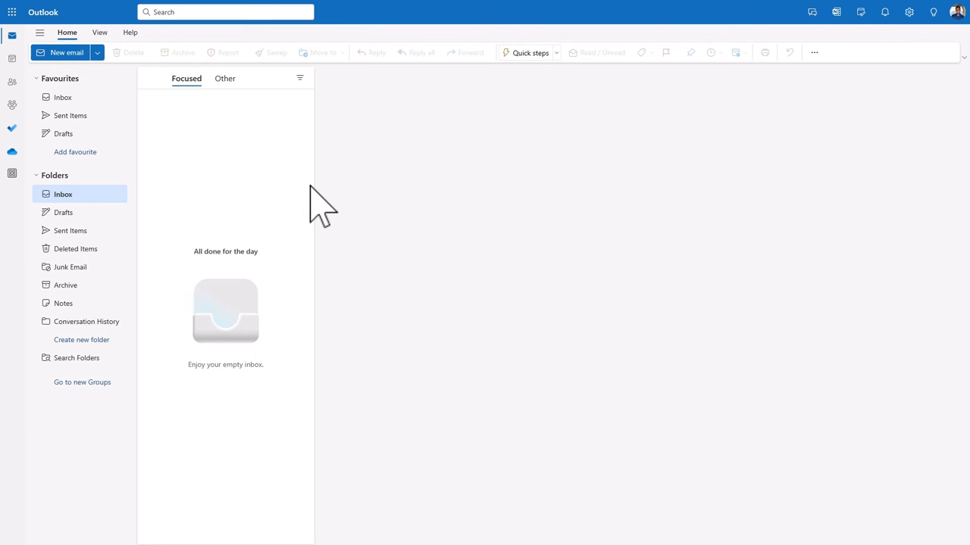
mouse_move(51, 68)
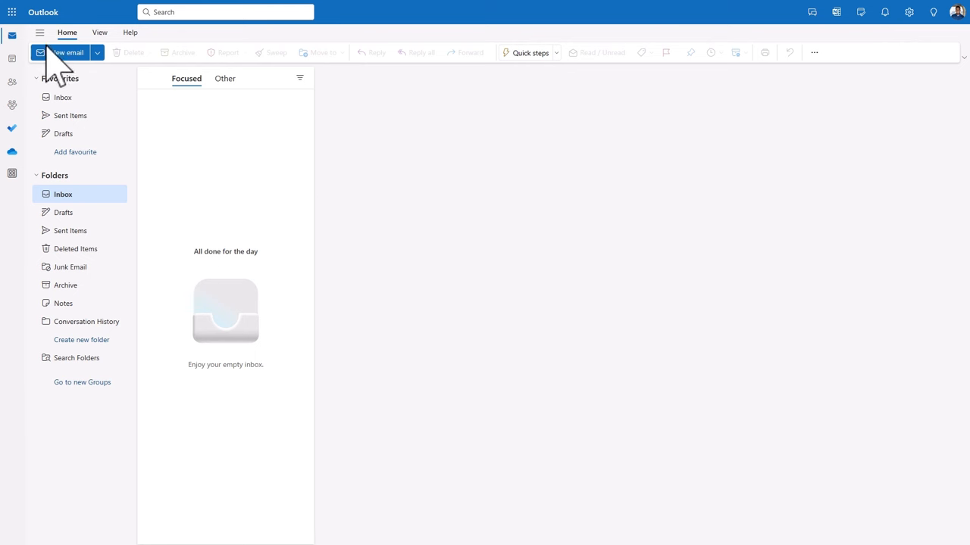
Compose a test email with subject 'Employee Feedback' and begin addressing it
click(65, 52)
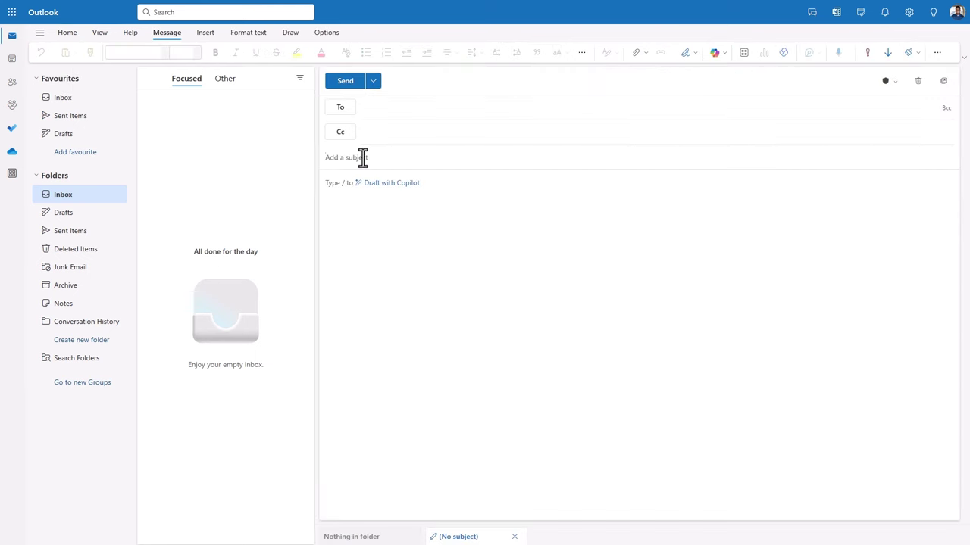
text(Employee Feedback)
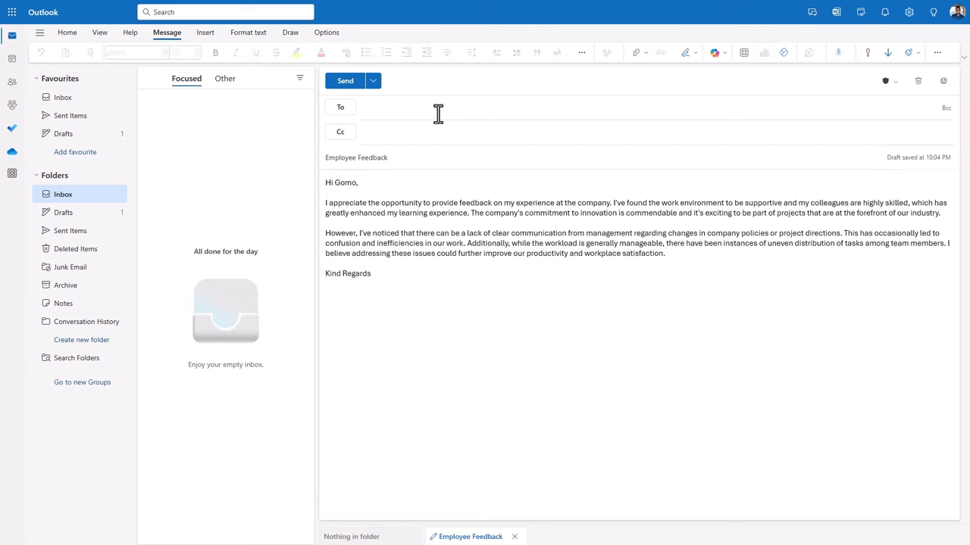
text(gm)
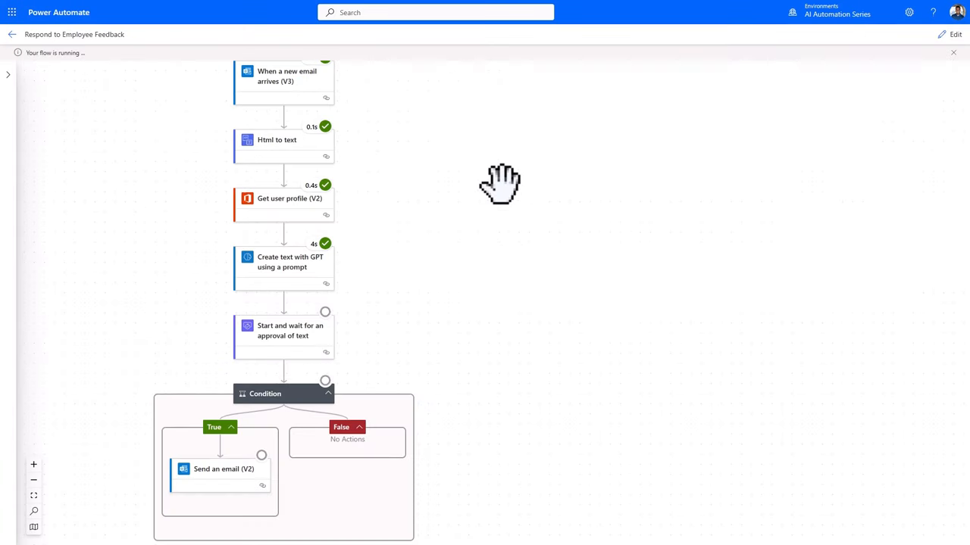
drag(500, 184, 530, 279)
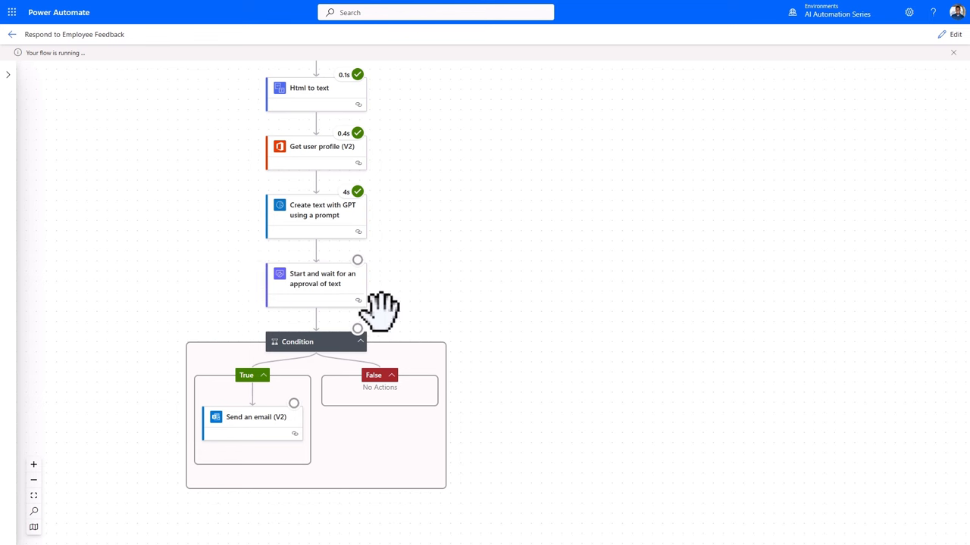
mouse_move(384, 322)
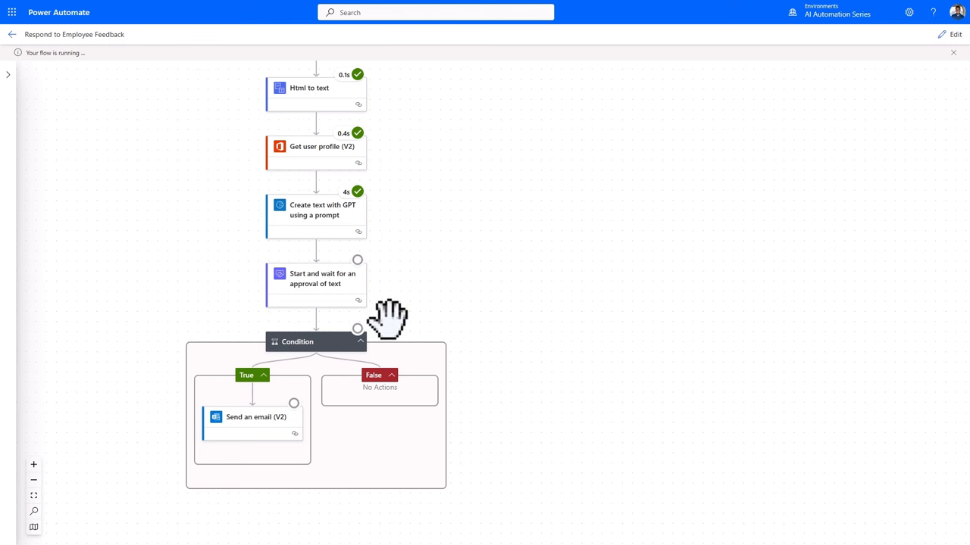
mouse_move(430, 214)
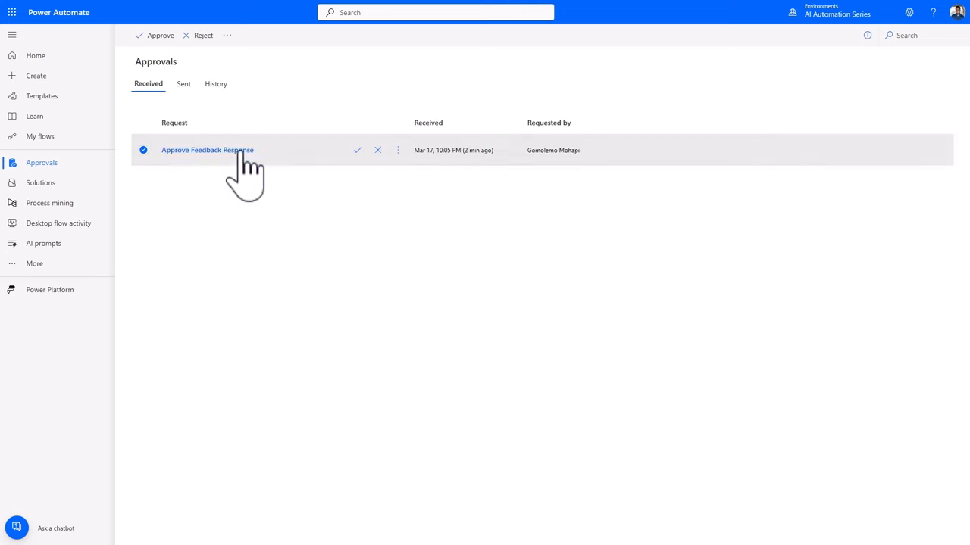
Review the Approve Feedback Response request details, including the original feedback message
click(206, 149)
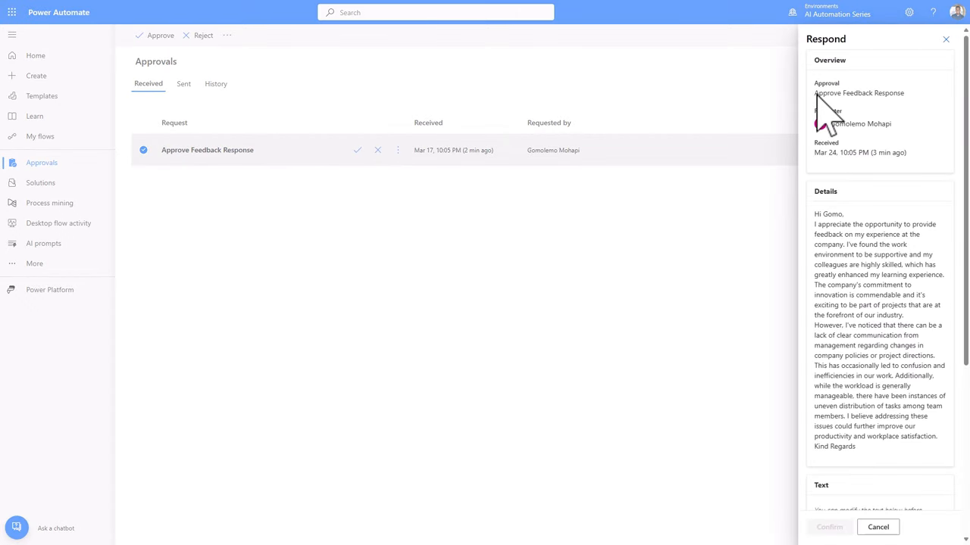
double_click(865, 94)
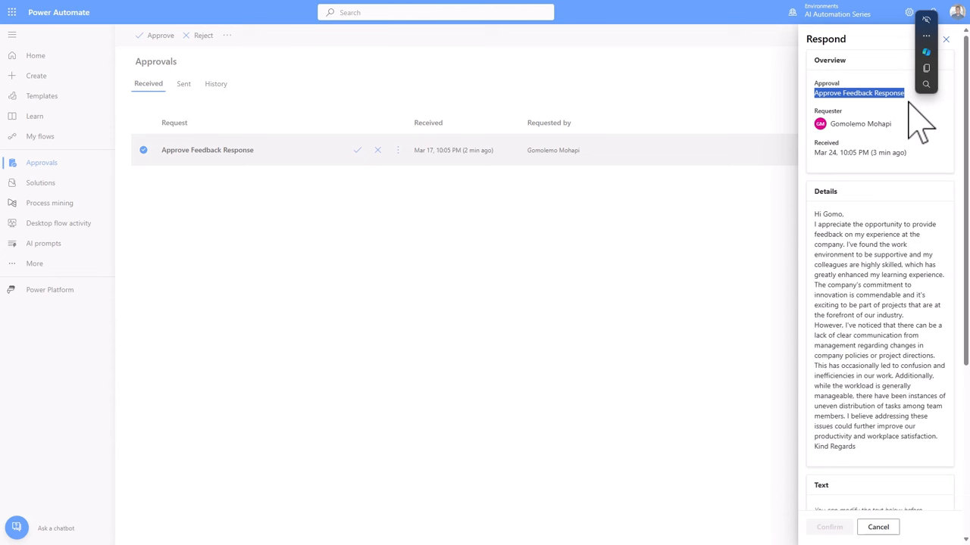
scroll(down, 3)
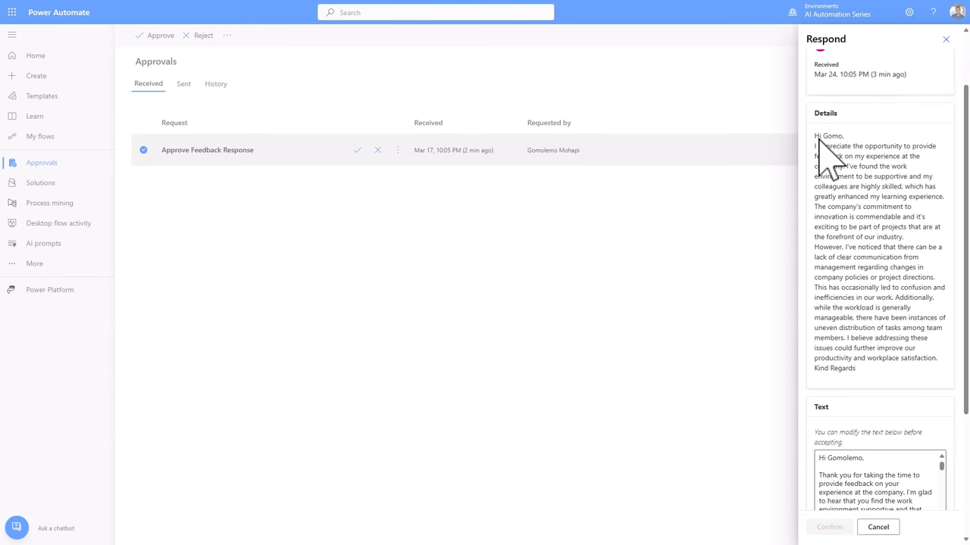
drag(828, 135, 856, 368)
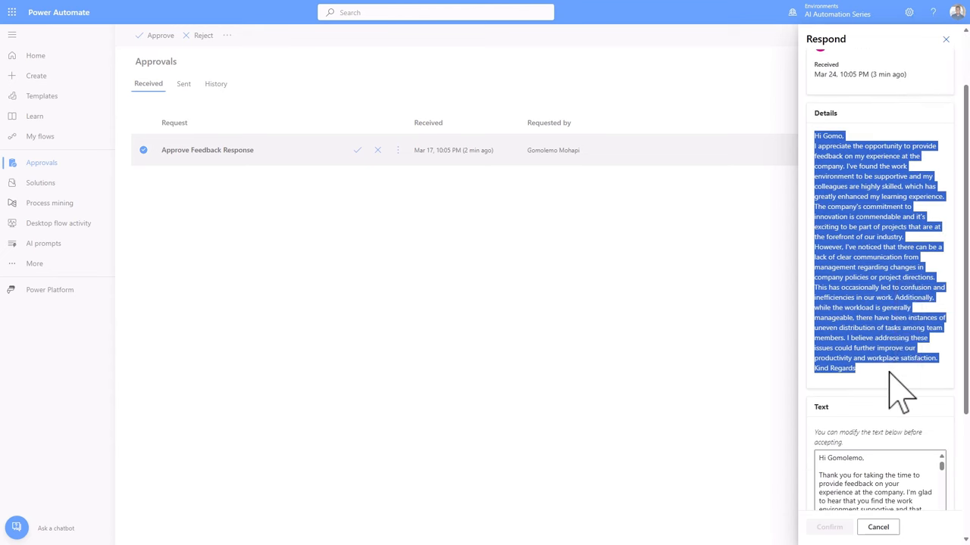
click(886, 397)
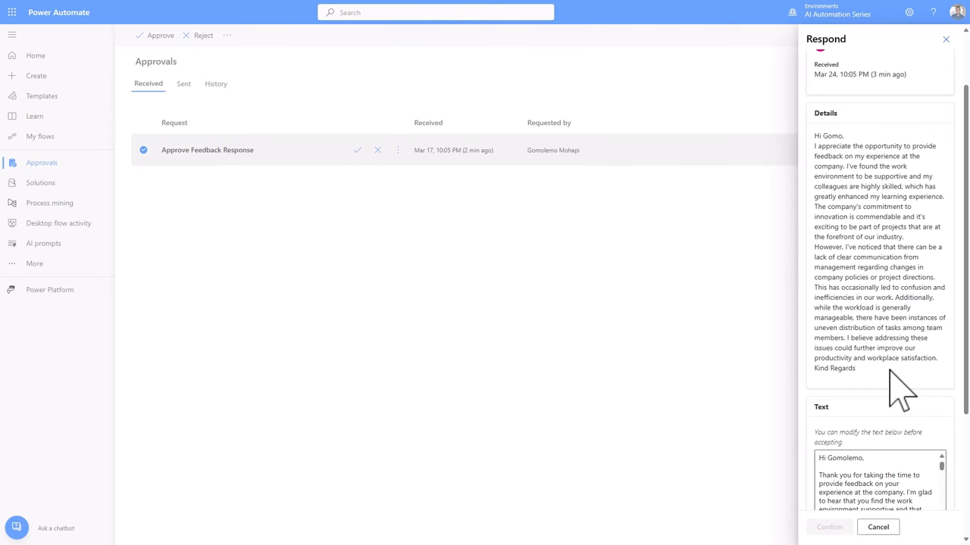
scroll(down, 3)
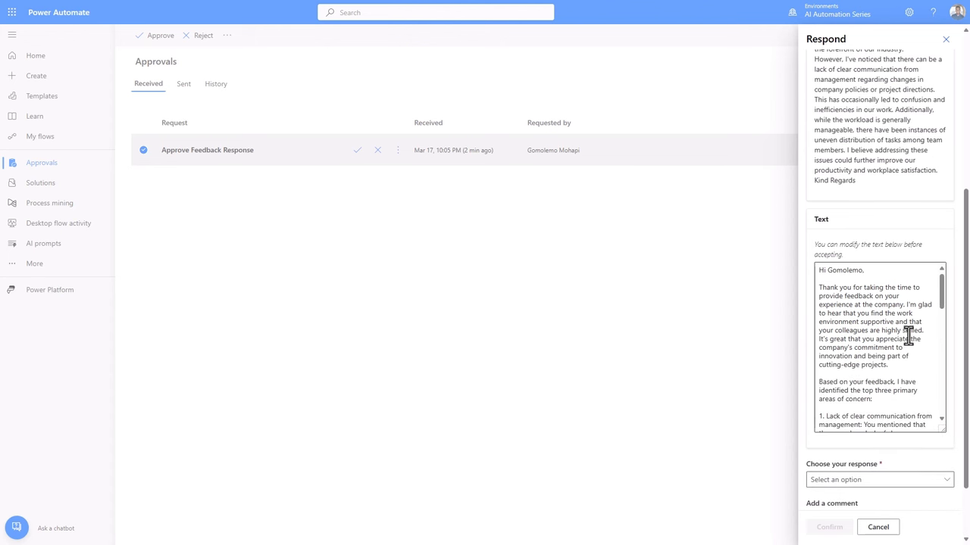
scroll(down, 3)
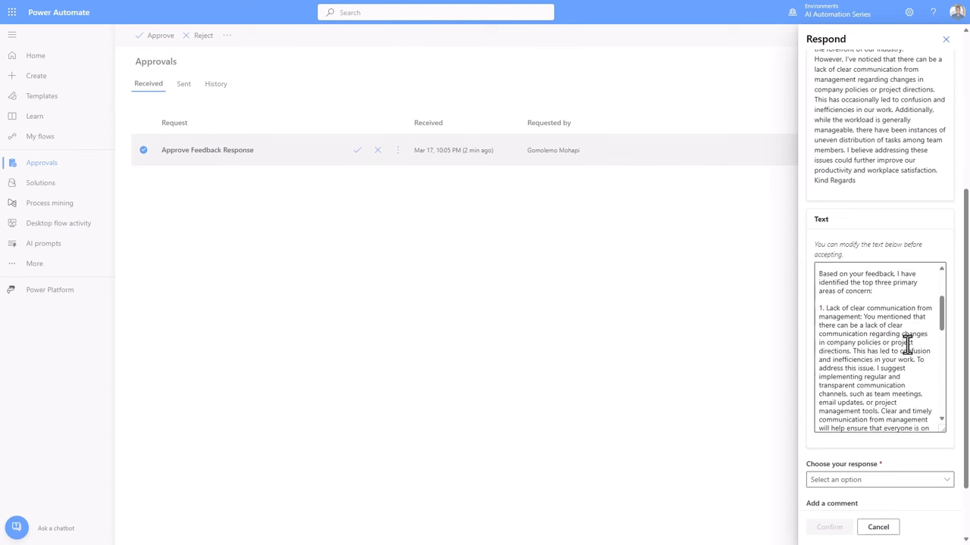
scroll(down, 3)
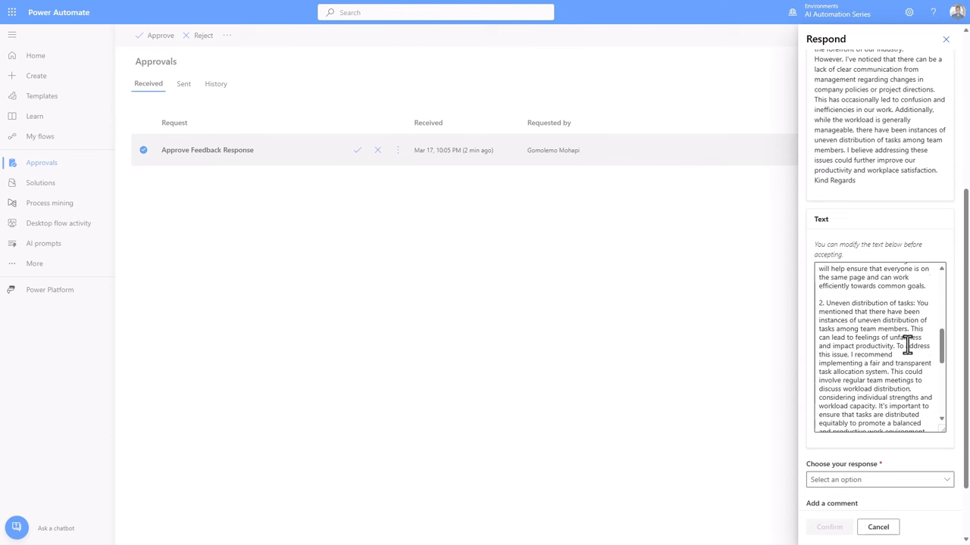
scroll(down, 3)
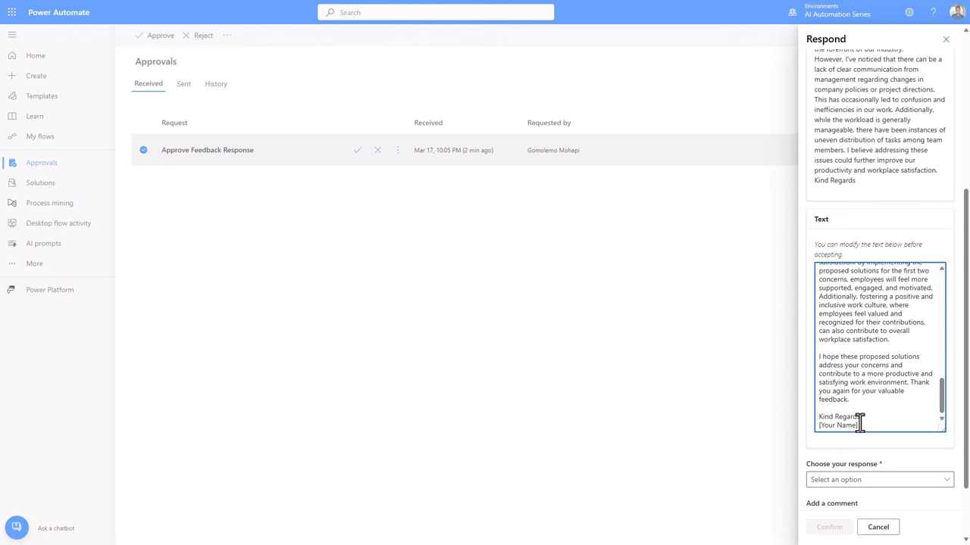
Replace the [Your Name] placeholder with 'Gomolemo', choose Approve, and confirm the response
double_click(837, 425)
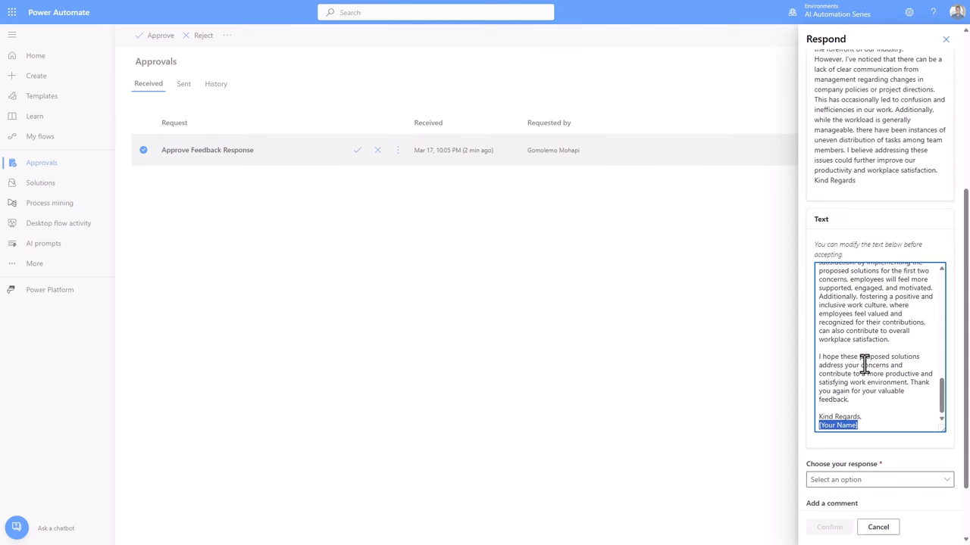
text(Gomolemo)
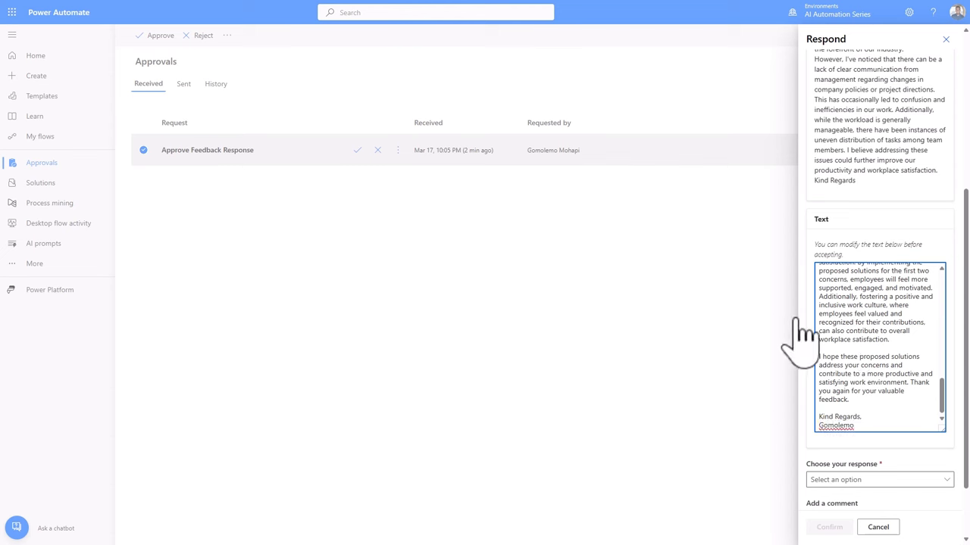
scroll(down, 3)
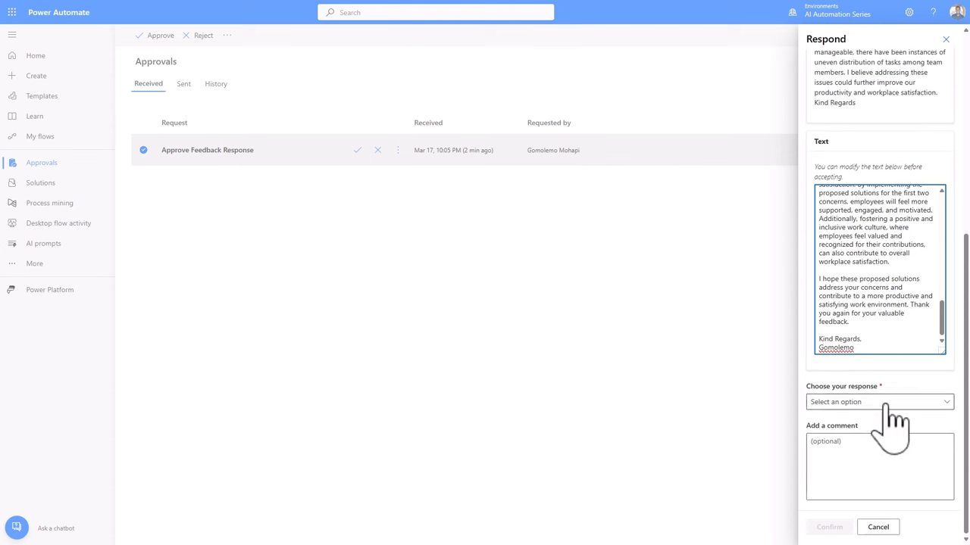
click(879, 402)
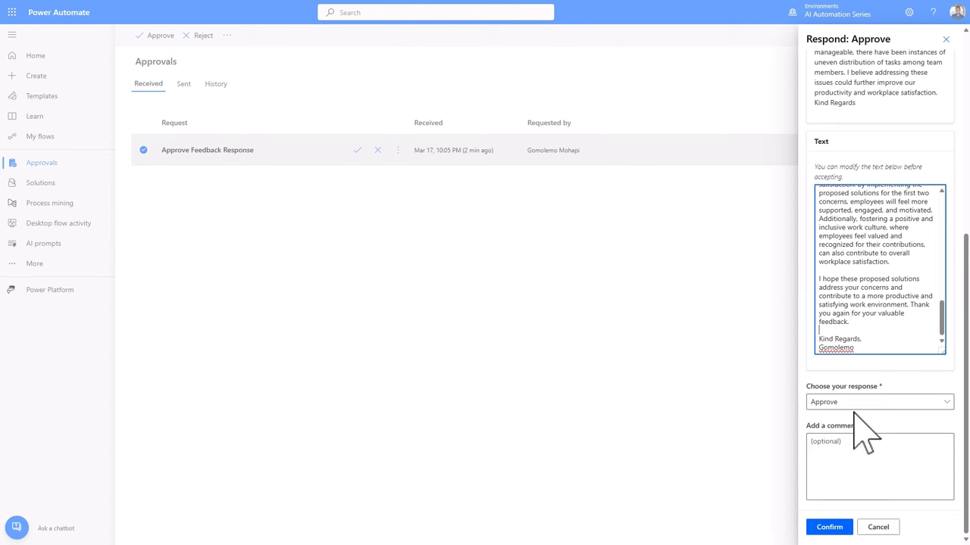
click(828, 527)
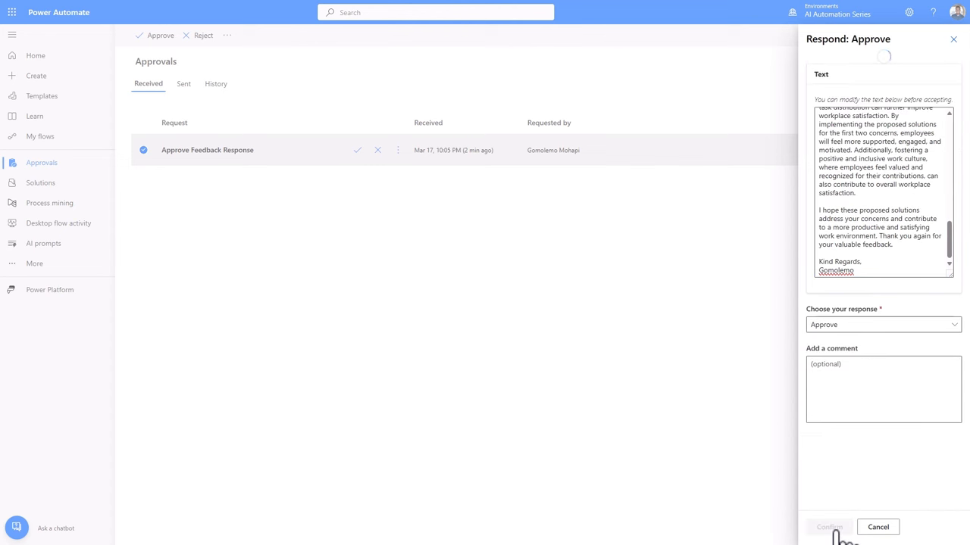
click(829, 527)
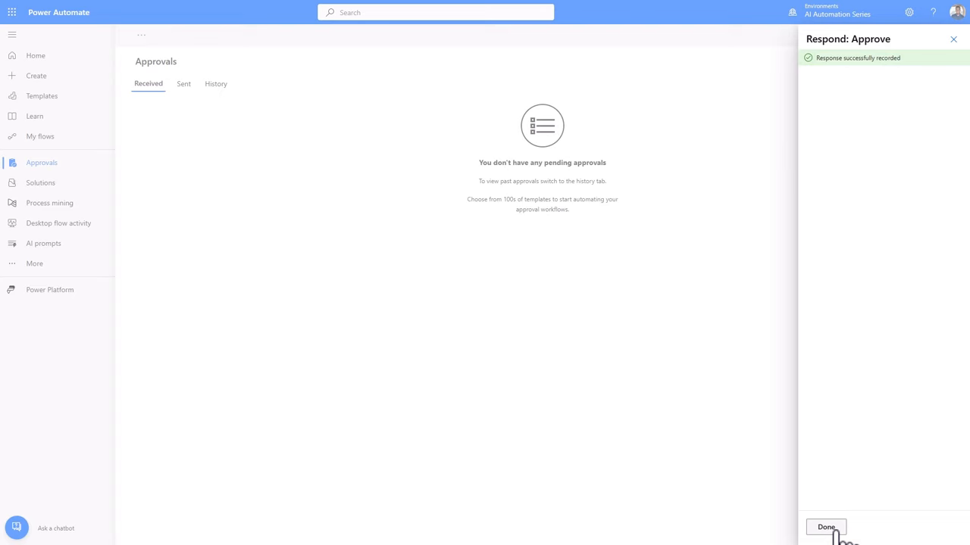
Dismiss the recorded response panel before viewing the delivered reply in Outlook
click(826, 527)
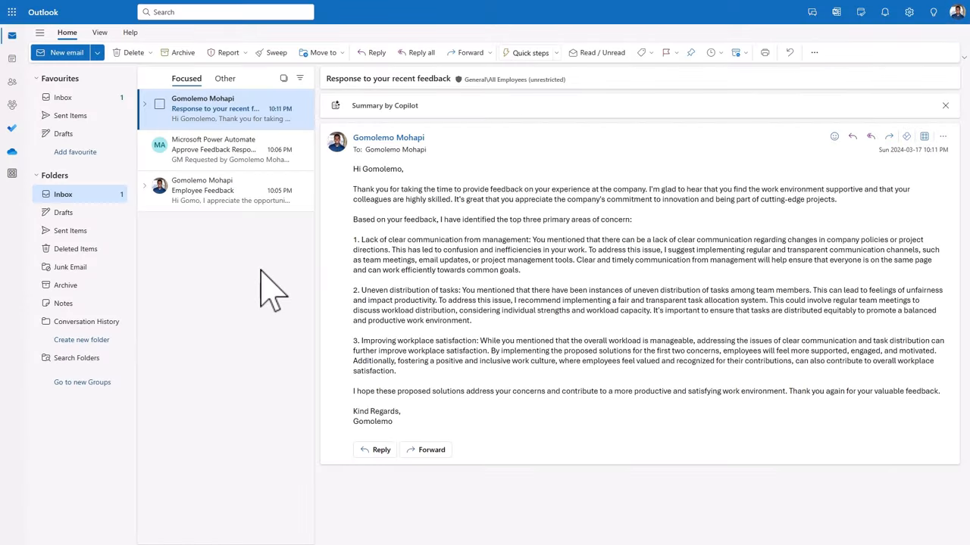
mouse_move(426, 297)
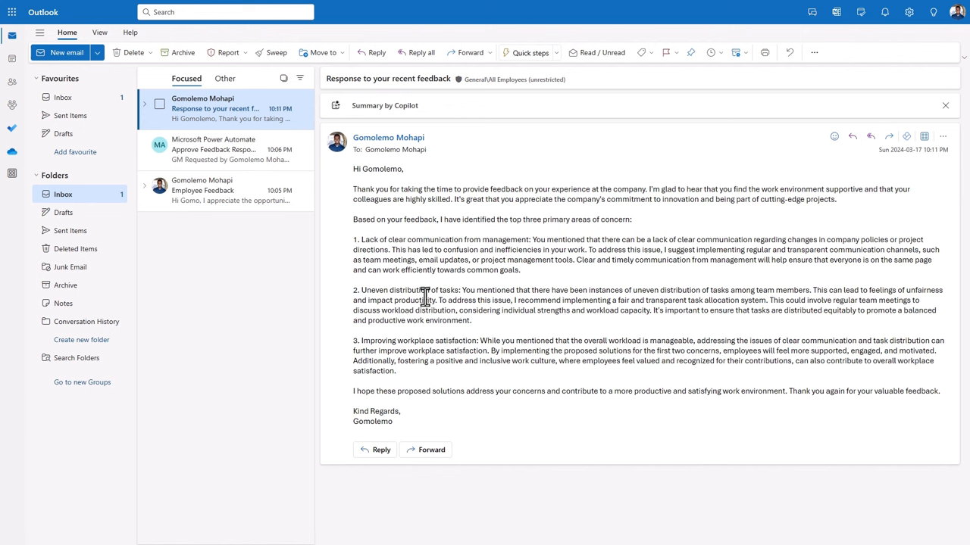
mouse_move(436, 424)
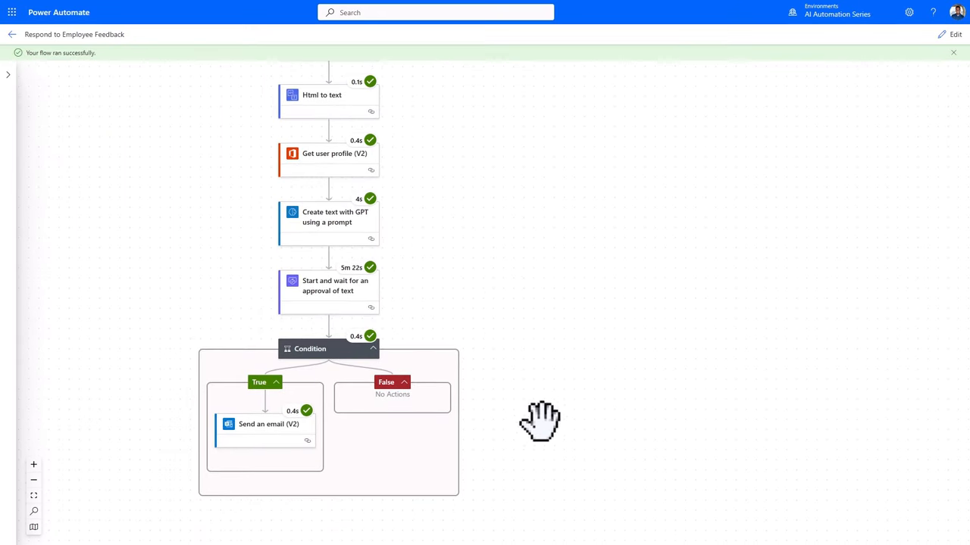
Pan the run diagram to confirm all steps through Send an email (V2) succeeded
drag(539, 422, 493, 147)
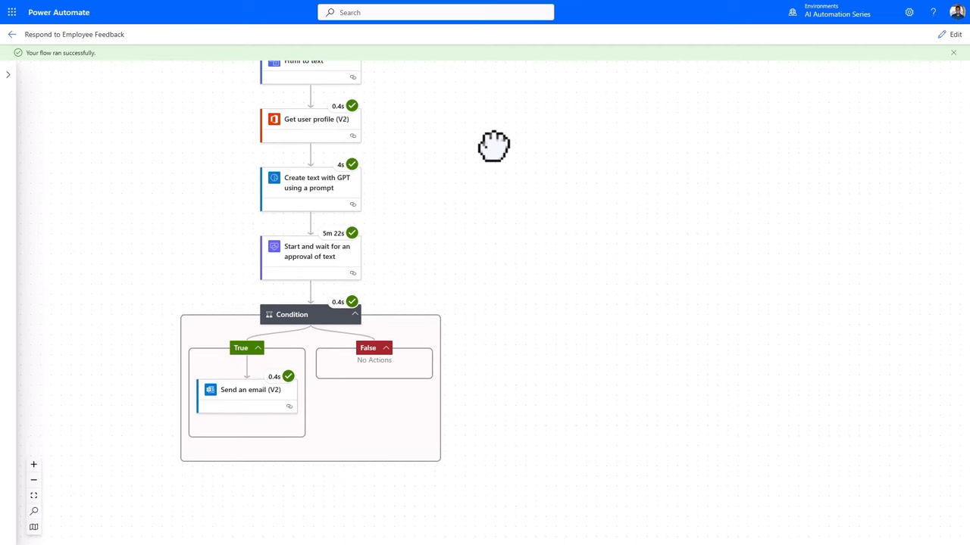
mouse_move(876, 60)
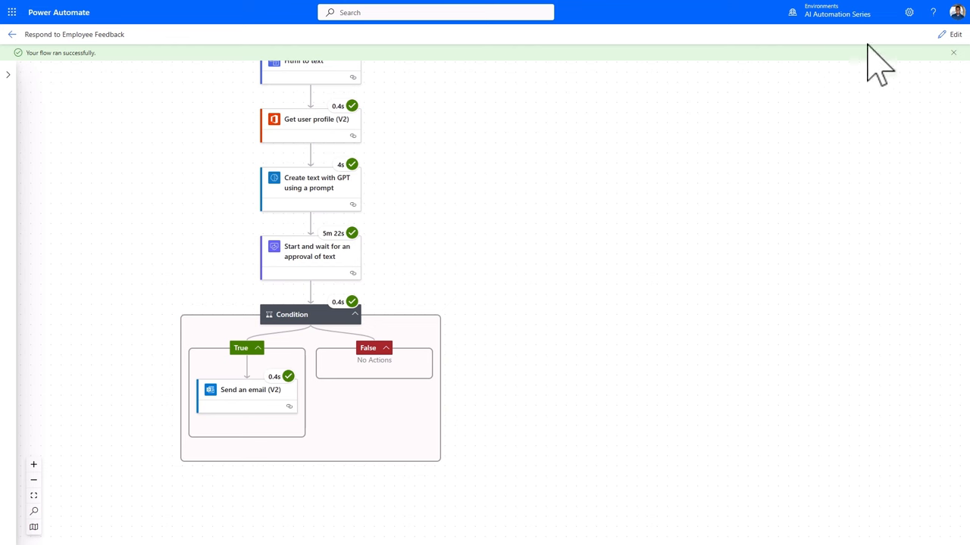
Reopen the flow in edit mode and draft the Copilot question 'what is this flow doing'
click(948, 34)
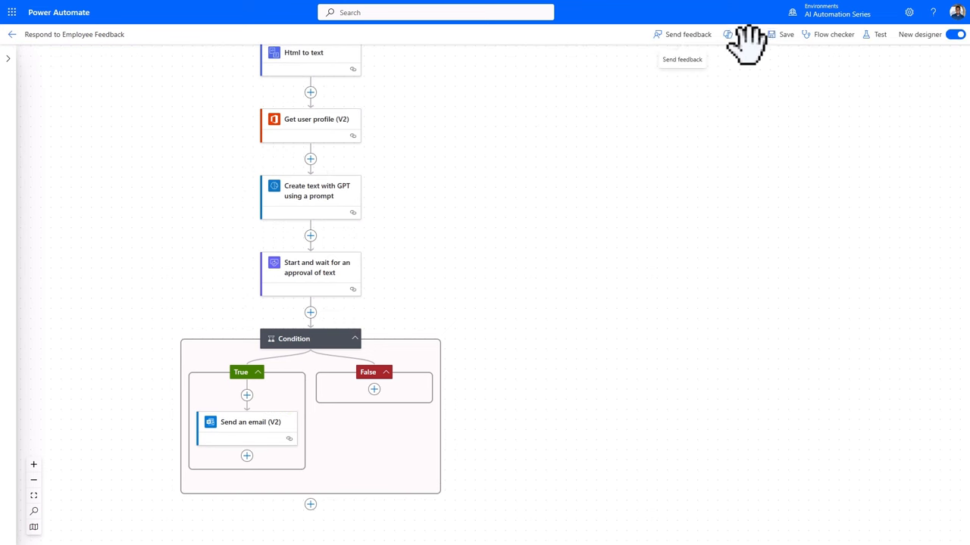
click(742, 34)
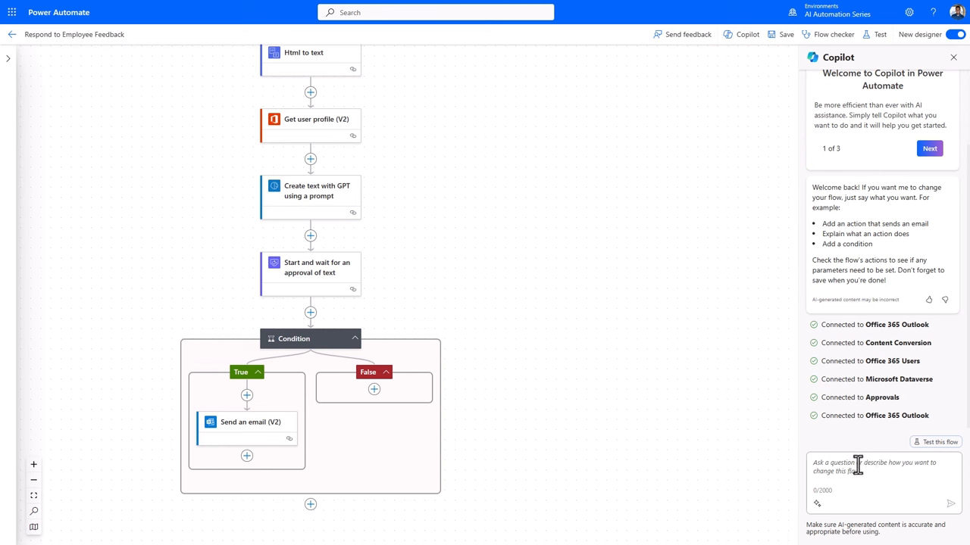
text(what is this flow doing)
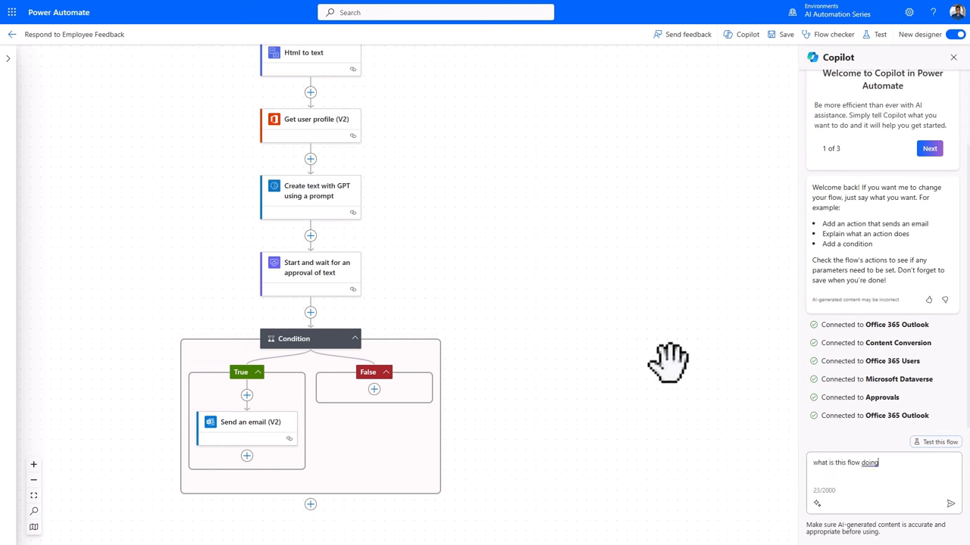